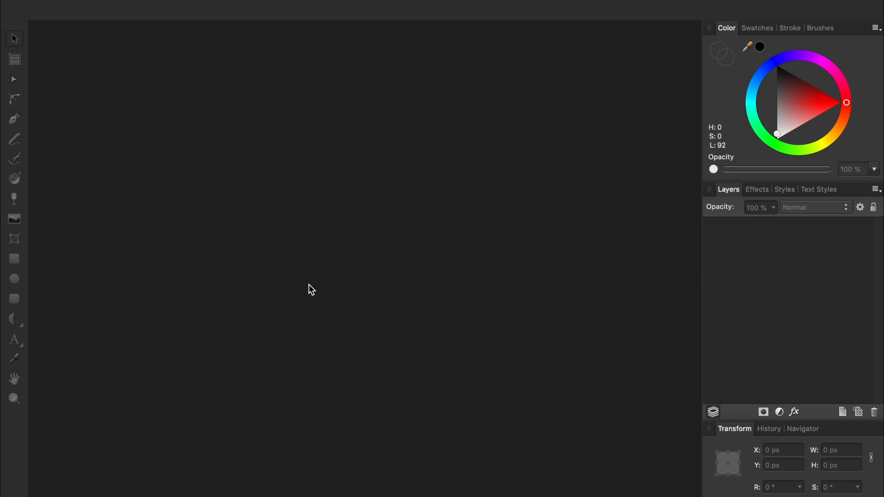
Step: Start a new document with a custom 2560 × 1600 px page size
{"action": "key", "text": "cmd+n"}
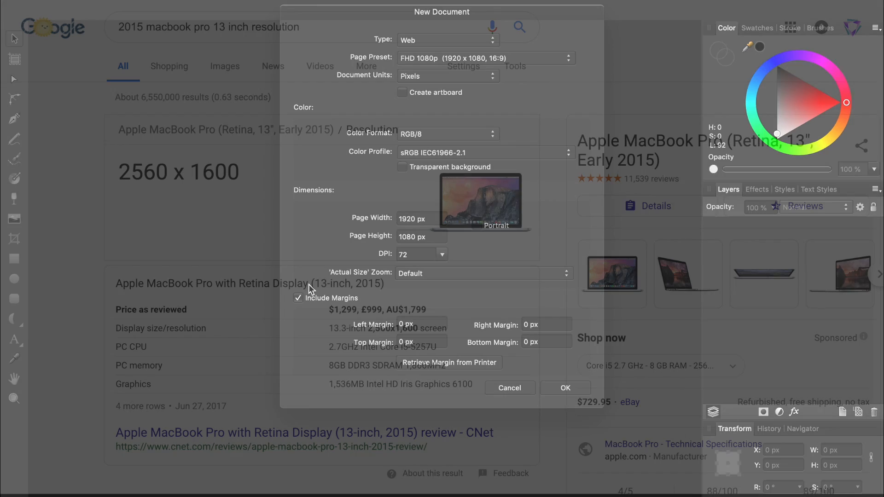
{"action": "left_click", "coordinate": [509, 388]}
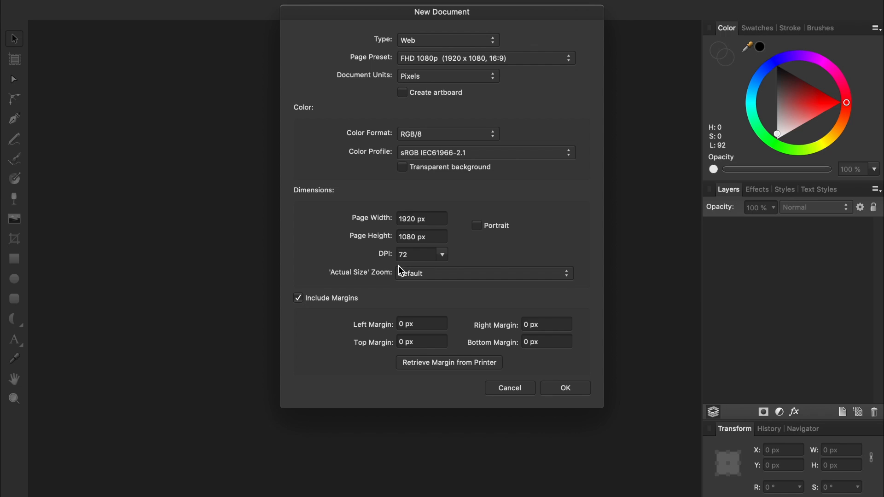
{"action": "type", "text": "256"}
{"action": "type", "text": "1600"}
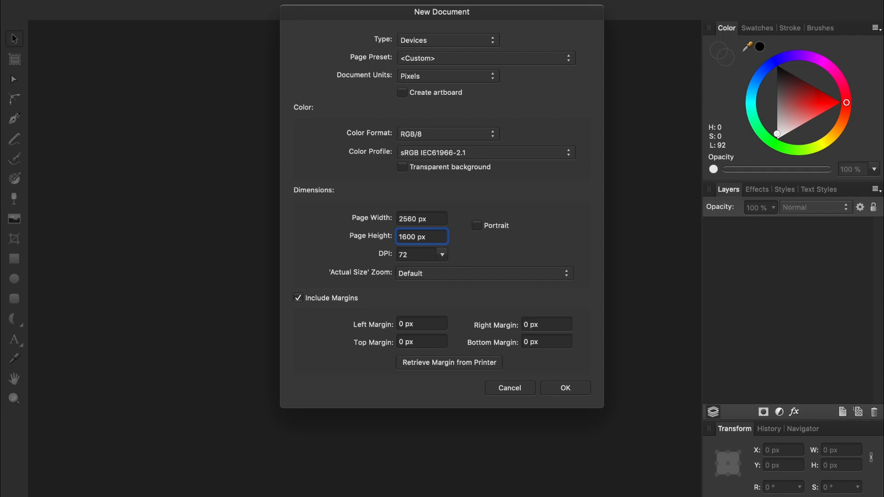
Step: Create the 2560 × 1600 document and show the grid on the page
{"action": "left_click", "coordinate": [565, 388]}
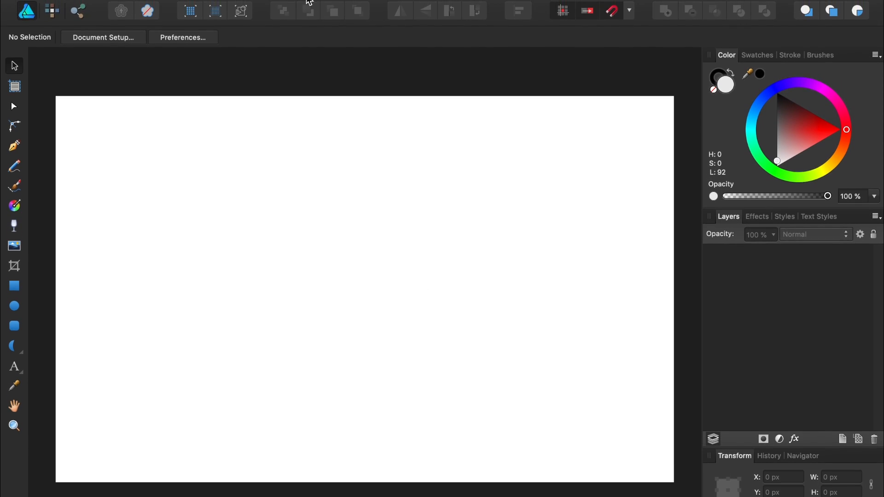
{"action": "left_click", "coordinate": [310, 7]}
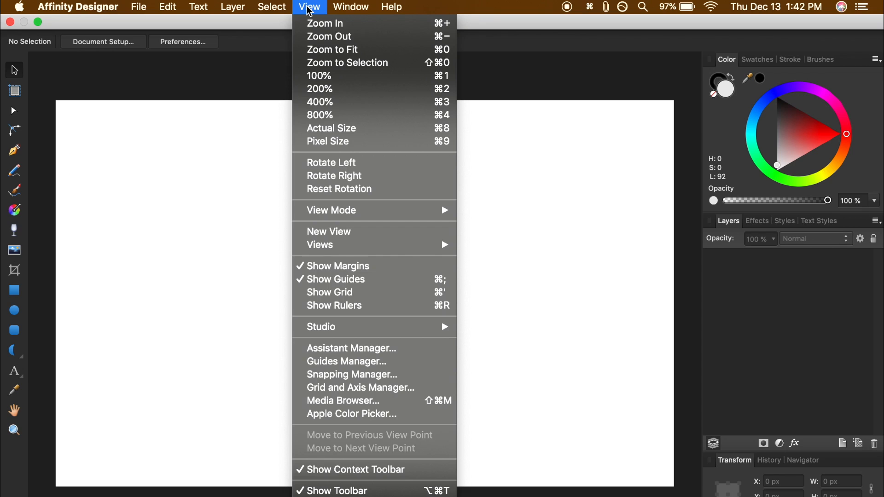
{"action": "mouse_move", "coordinate": [330, 292]}
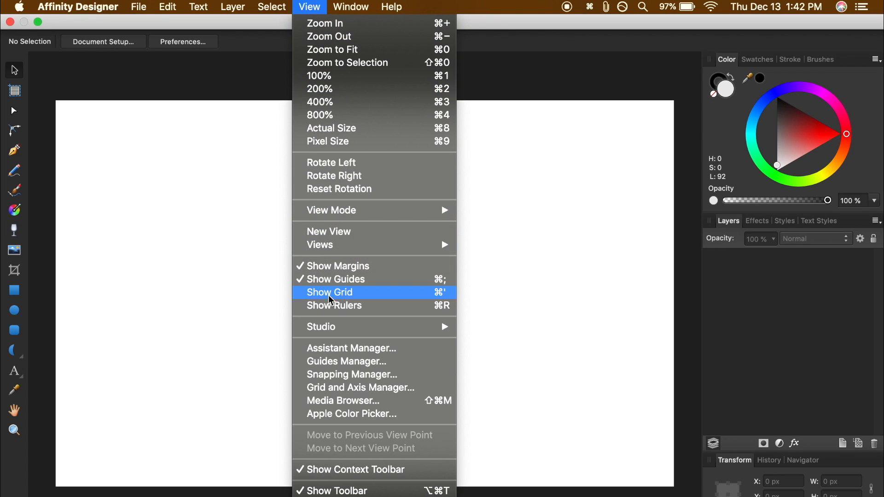
{"action": "left_click", "coordinate": [329, 292]}
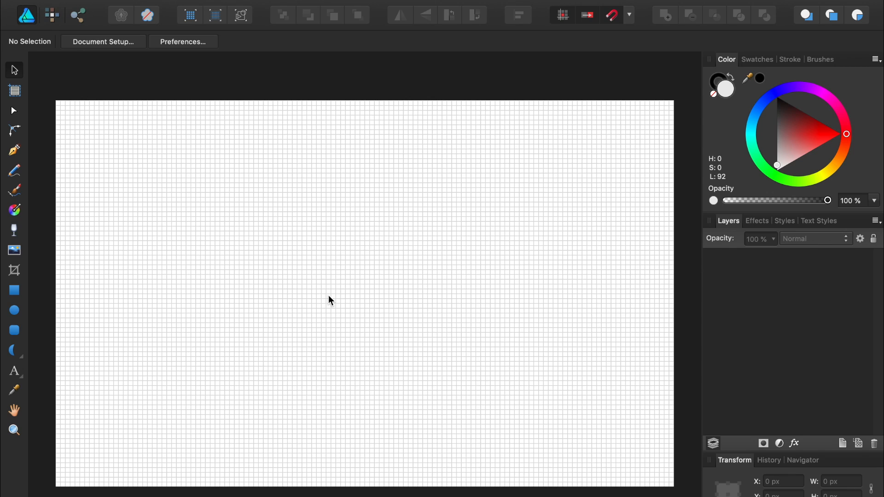
{"action": "mouse_move", "coordinate": [303, 4]}
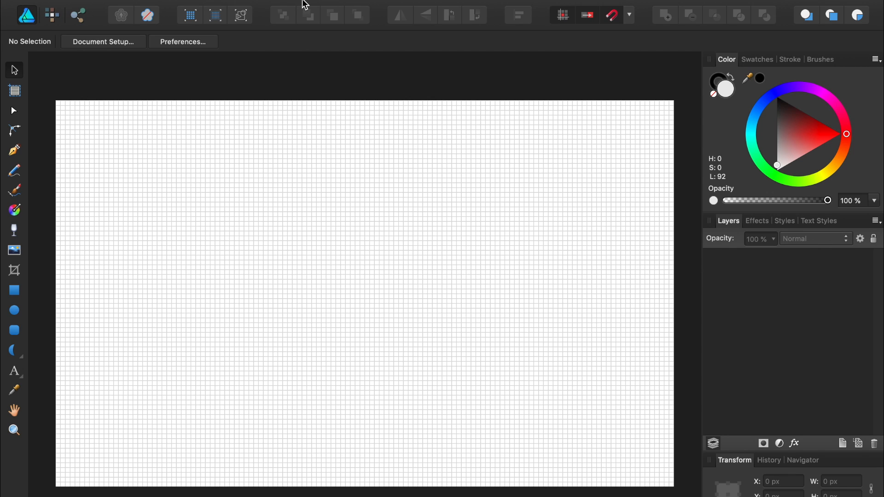
Step: In Grid and Axis Manager, disable the automatic grid and set spacing to 100 px
{"action": "left_click", "coordinate": [309, 7]}
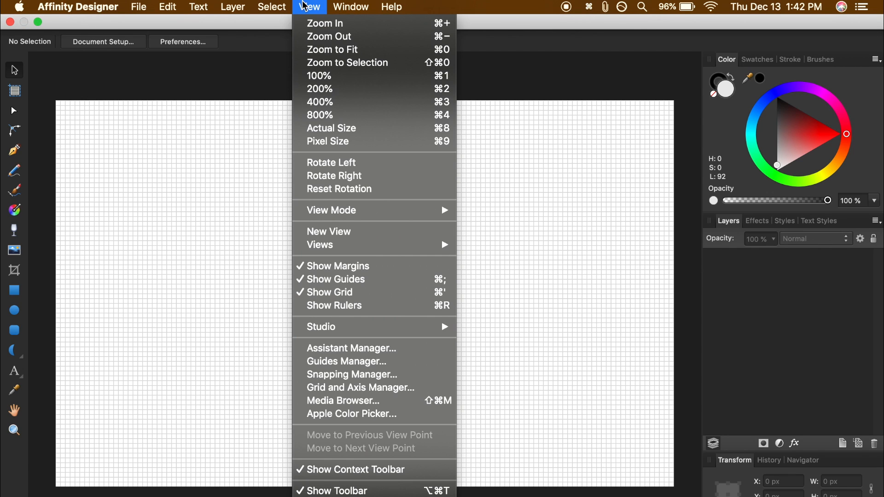
{"action": "mouse_move", "coordinate": [361, 322]}
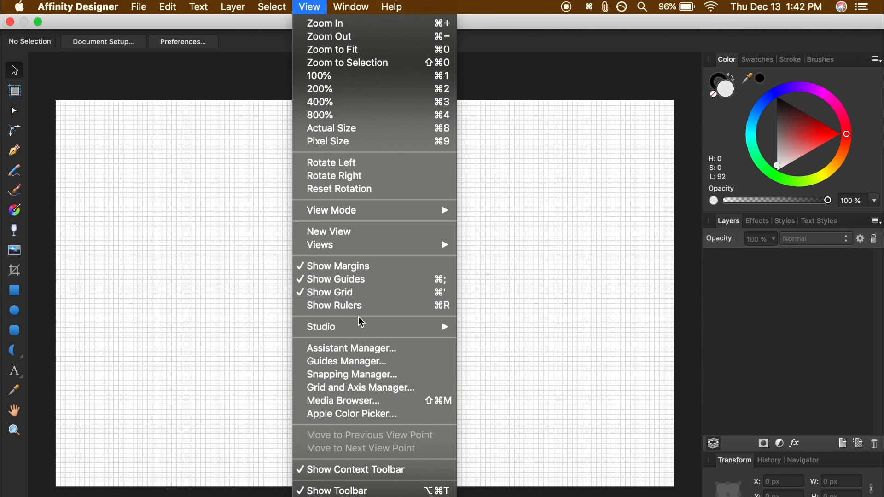
{"action": "left_click", "coordinate": [360, 388]}
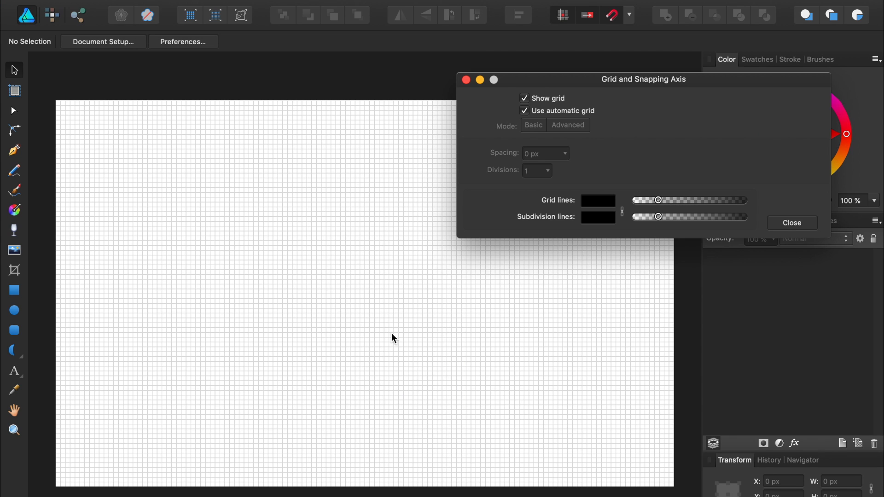
{"action": "left_click", "coordinate": [524, 111]}
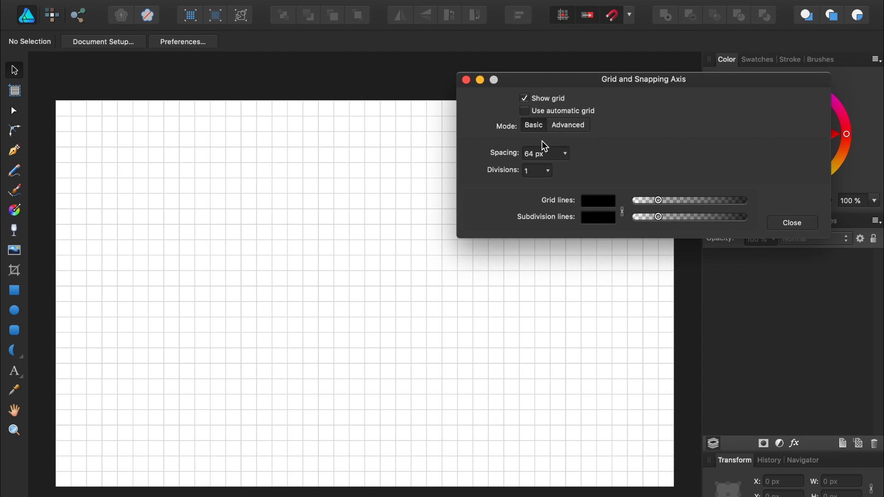
{"action": "type", "text": "10"}
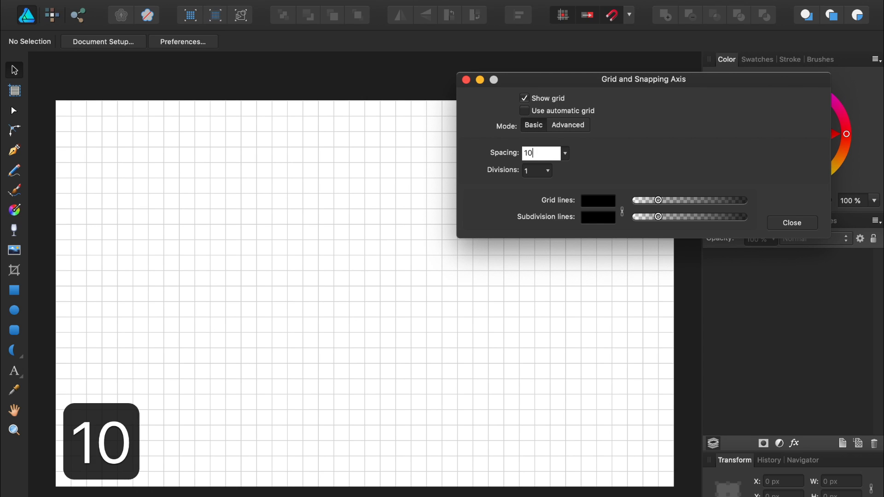
{"action": "type", "text": "100 px"}
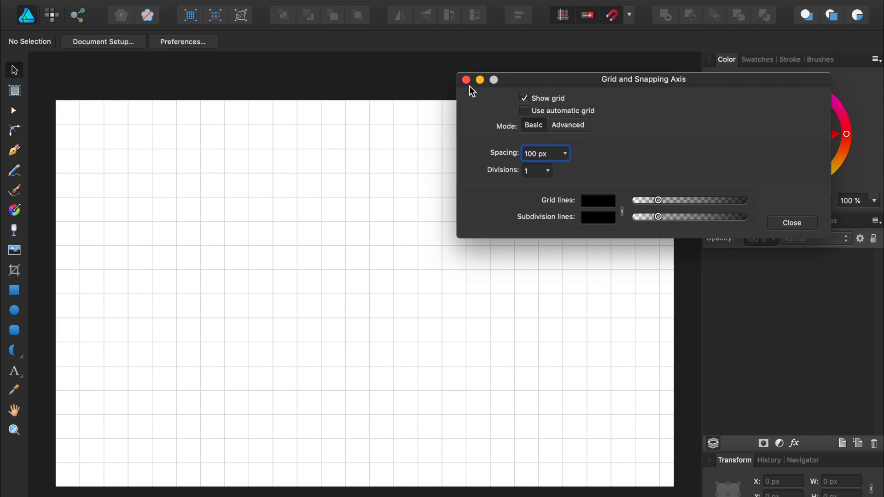
Step: Close the grid settings, select the Pen Tool and enable Snap to grid
{"action": "left_click", "coordinate": [466, 79]}
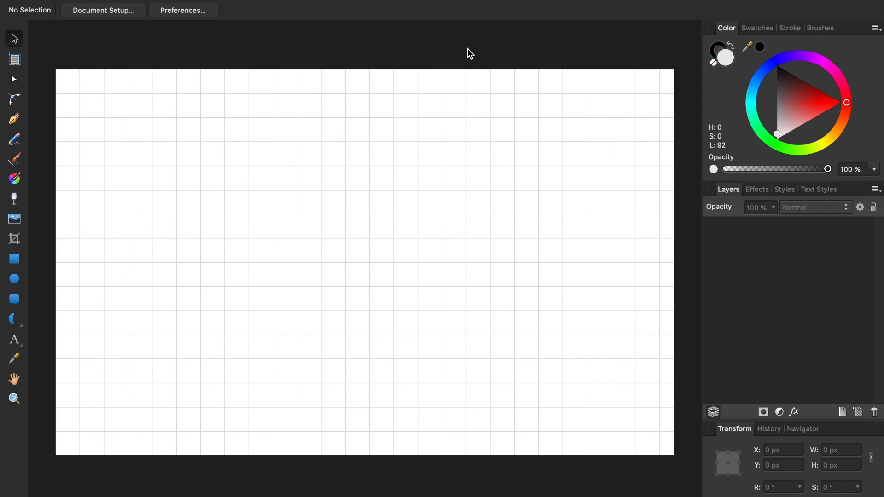
{"action": "mouse_move", "coordinate": [90, 107]}
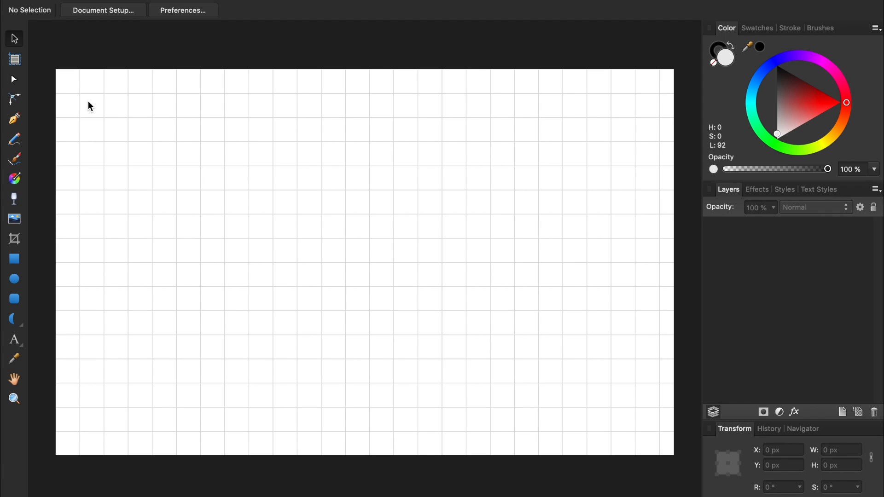
{"action": "mouse_move", "coordinate": [14, 119]}
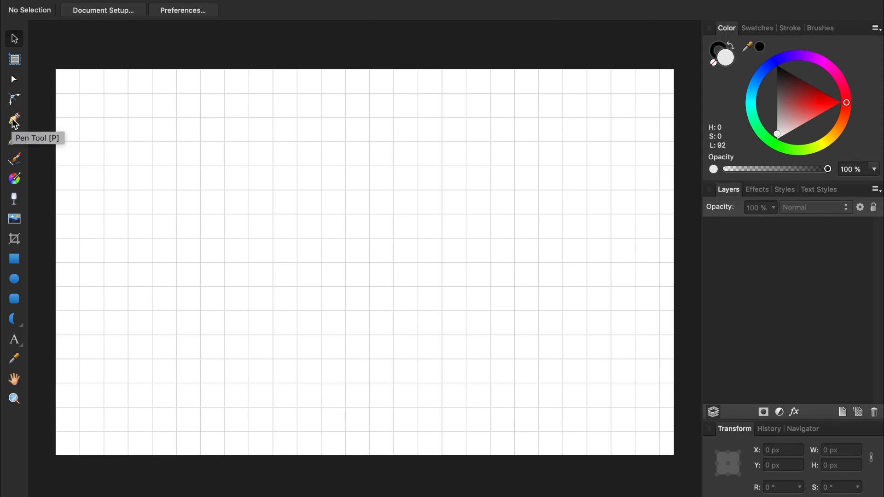
{"action": "mouse_move", "coordinate": [132, 120]}
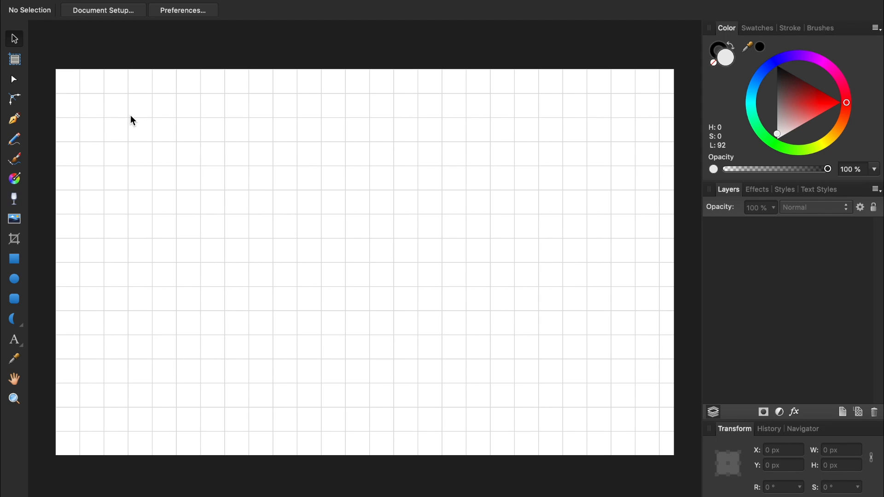
{"action": "left_click", "coordinate": [13, 119]}
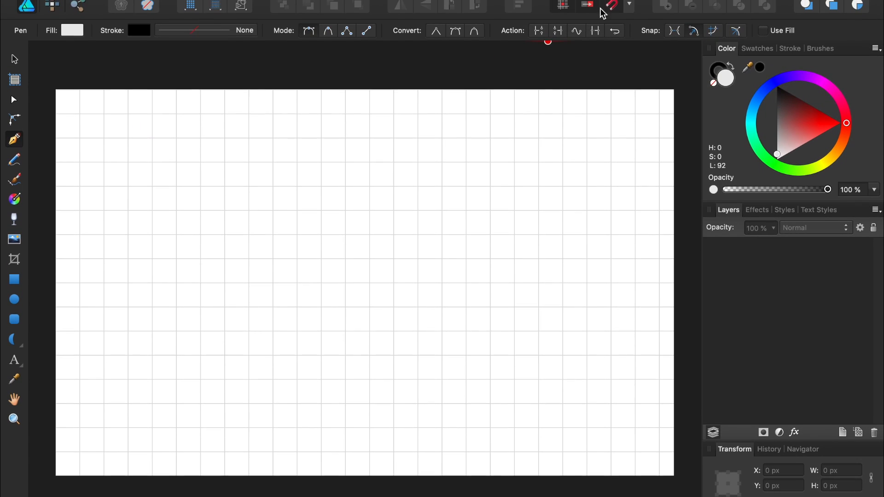
{"action": "mouse_move", "coordinate": [612, 12]}
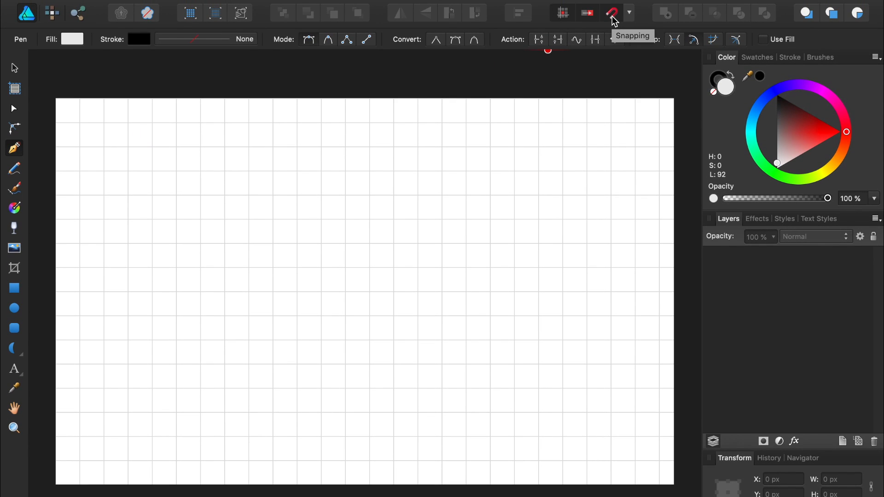
{"action": "left_click", "coordinate": [628, 12]}
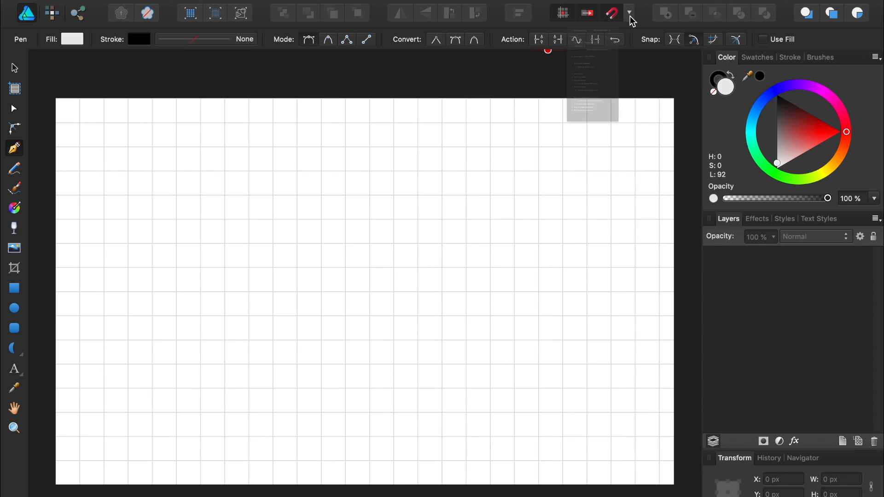
{"action": "left_click", "coordinate": [627, 12]}
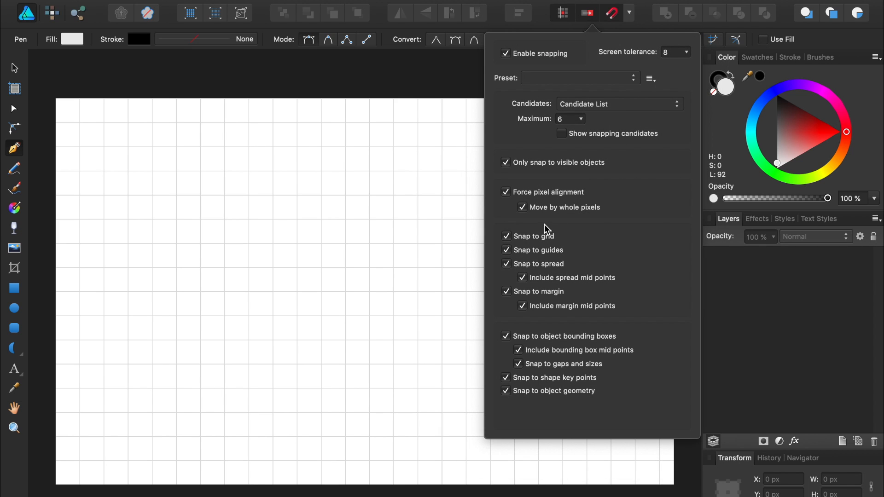
{"action": "mouse_move", "coordinate": [519, 242]}
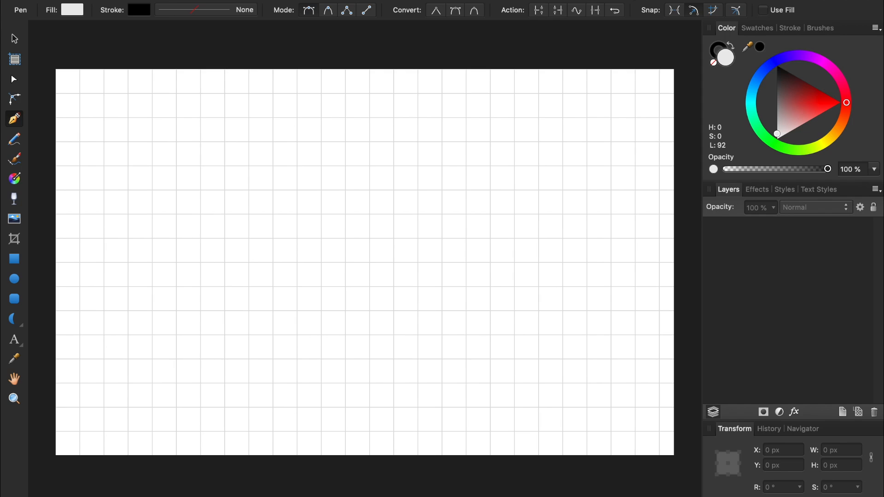
Step: Draw grid-snapped zigzag points alternating between the top edge and one row down
{"action": "left_click", "coordinate": [104, 102]}
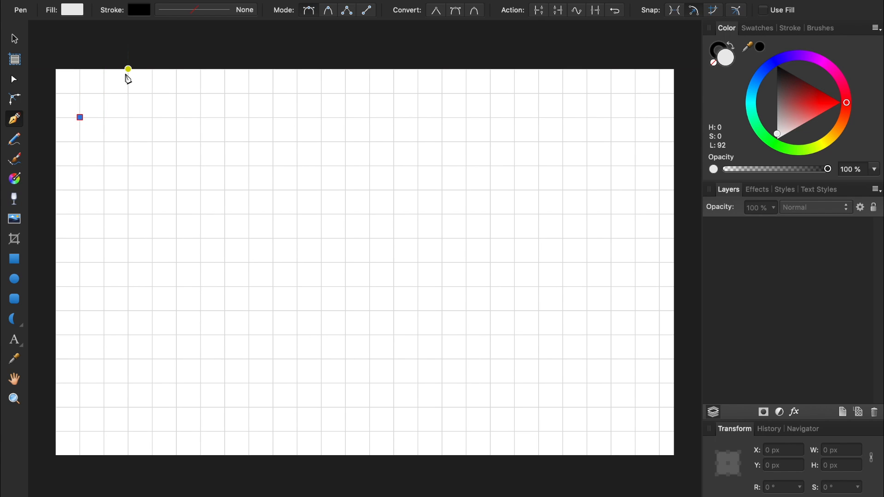
{"action": "left_click", "coordinate": [127, 69]}
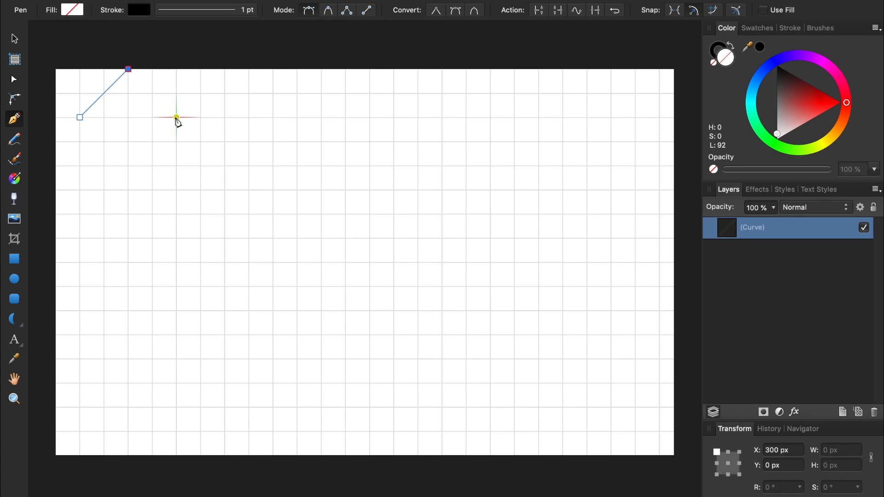
{"action": "left_click", "coordinate": [177, 118]}
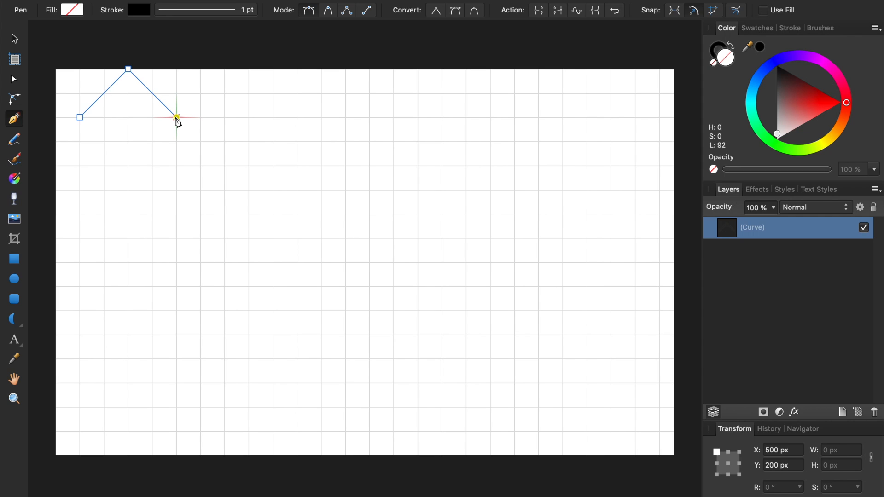
{"action": "left_click", "coordinate": [321, 69]}
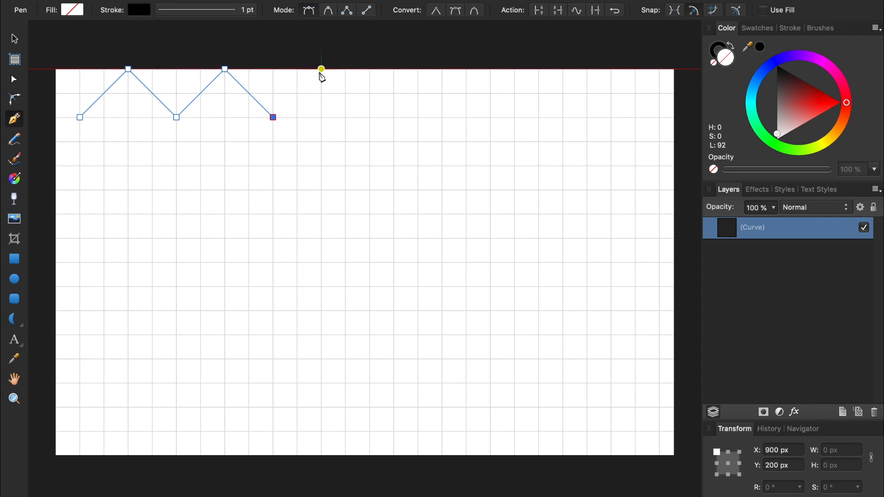
{"action": "left_click", "coordinate": [466, 118]}
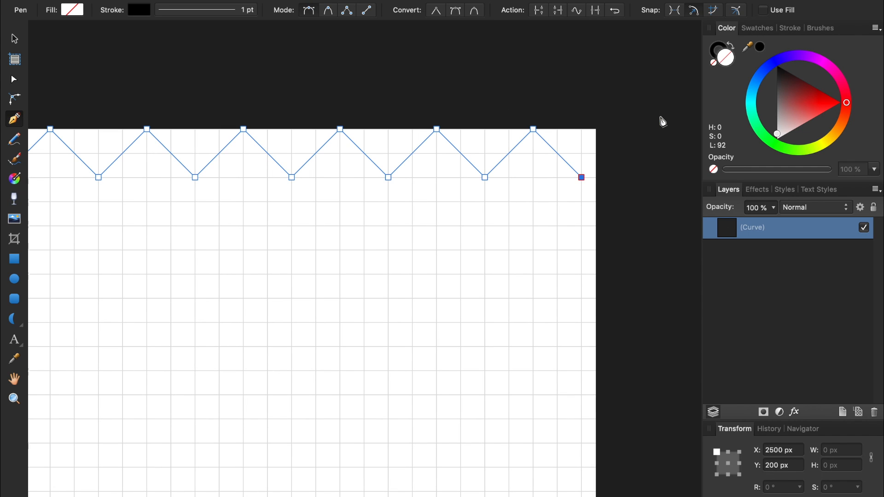
{"action": "mouse_move", "coordinate": [606, 142]}
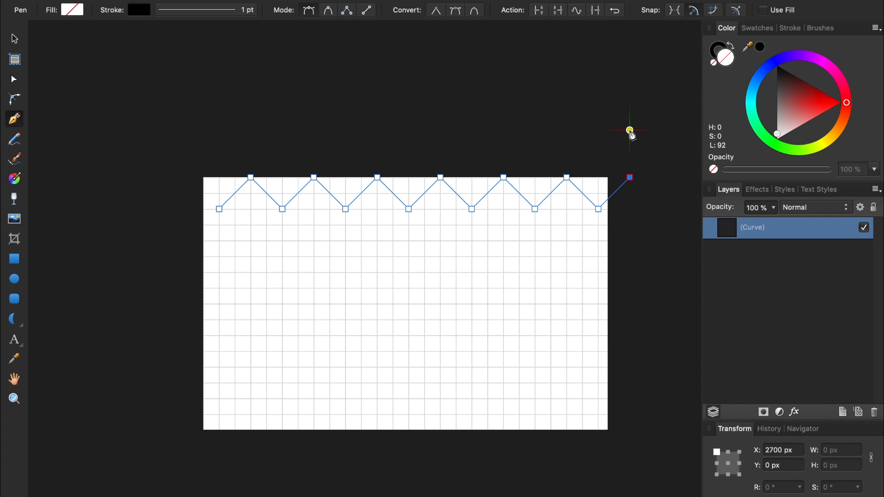
Step: Extend the path past the right edge and back across above the artboard to close it
{"action": "left_click_drag", "start_coordinate": [630, 130], "coordinate": [630, 82]}
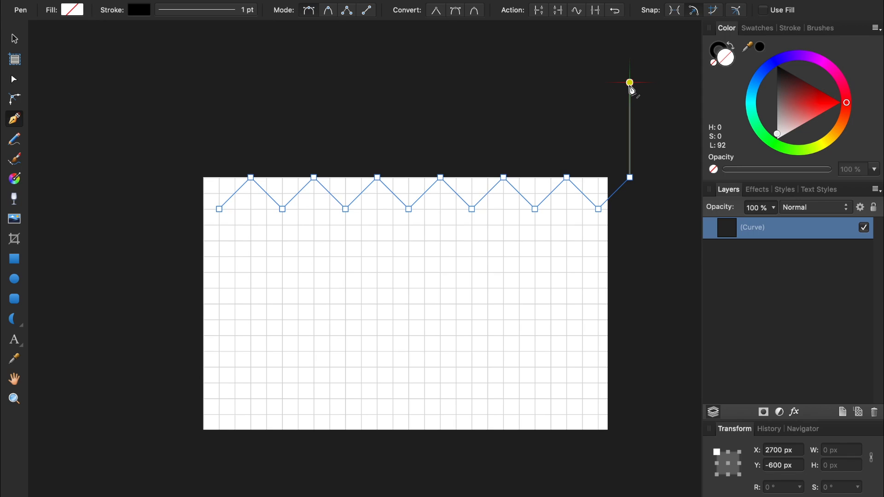
{"action": "left_click_drag", "start_coordinate": [630, 82], "coordinate": [362, 82]}
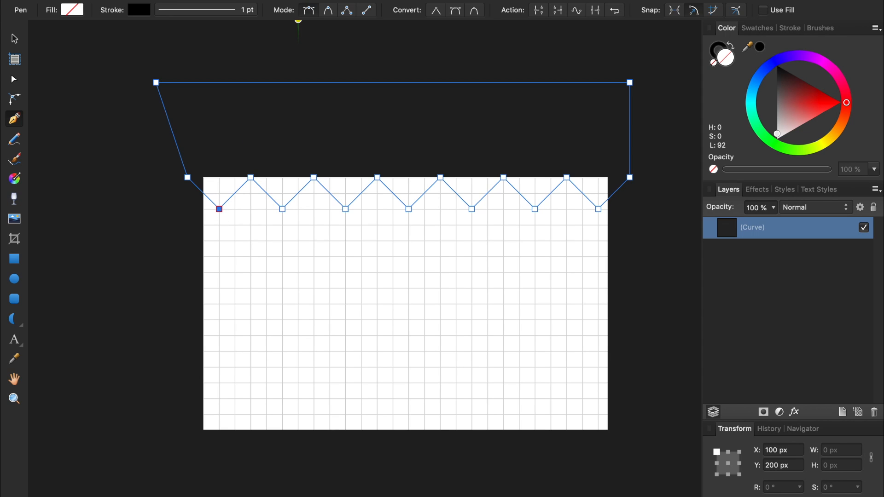
Step: Hide the grid and switch to the Corner Tool to round the zigzag's corners
{"action": "left_click", "coordinate": [372, 5]}
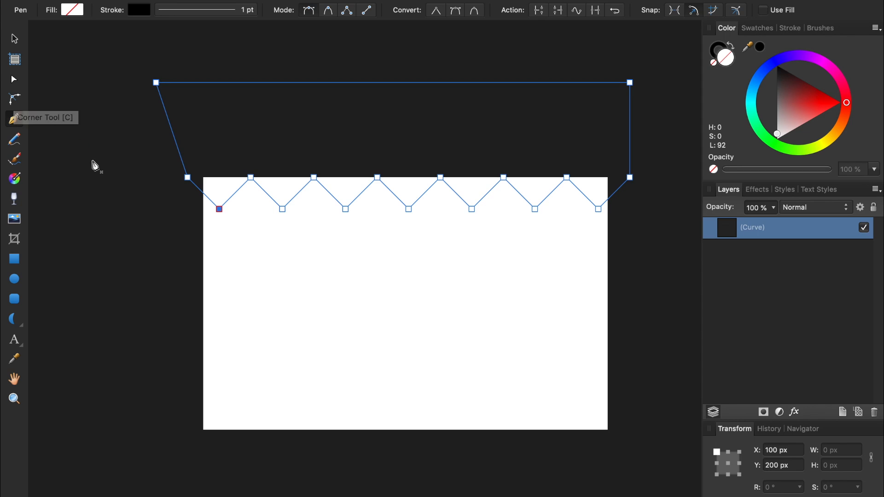
{"action": "left_click", "coordinate": [13, 100]}
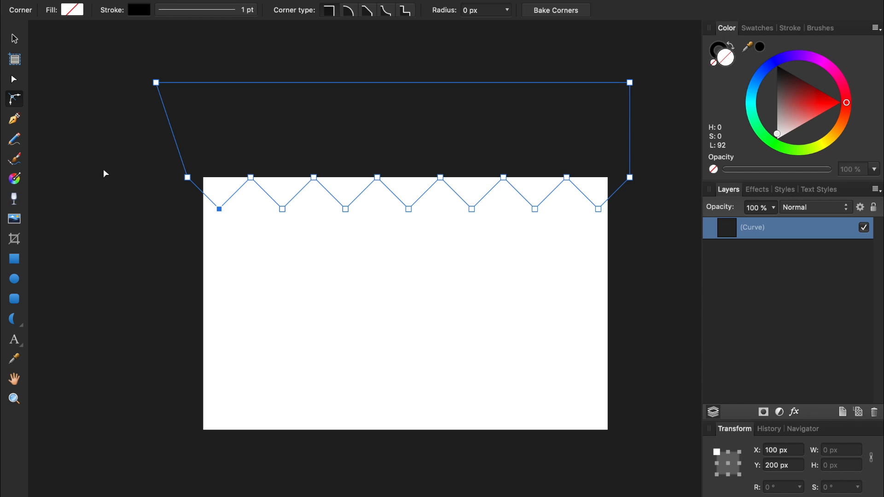
{"action": "mouse_move", "coordinate": [153, 165]}
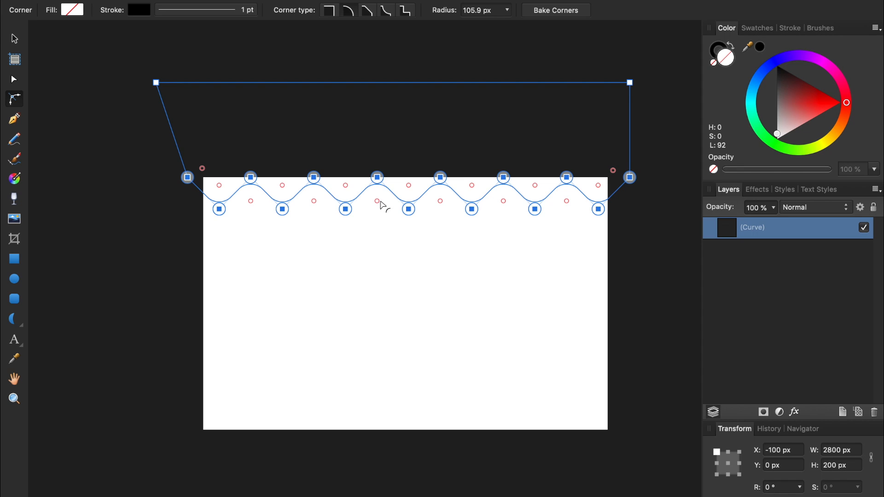
{"action": "mouse_move", "coordinate": [412, 193]}
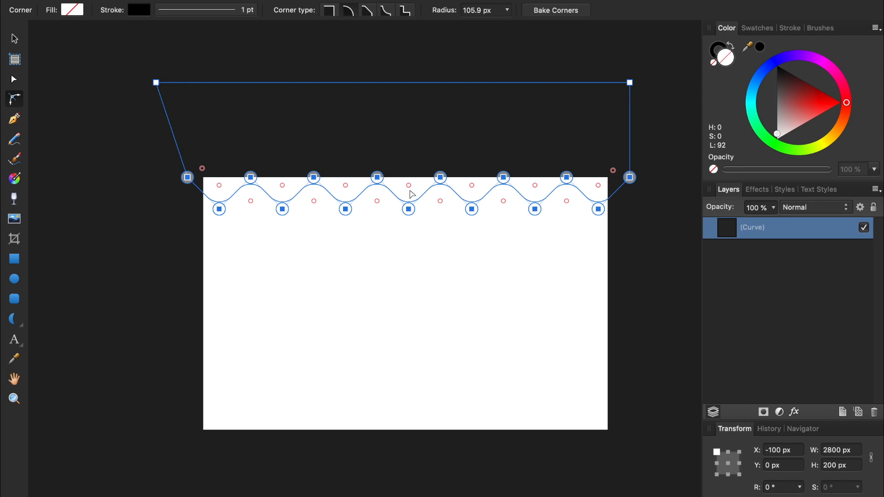
{"action": "mouse_move", "coordinate": [750, 35]}
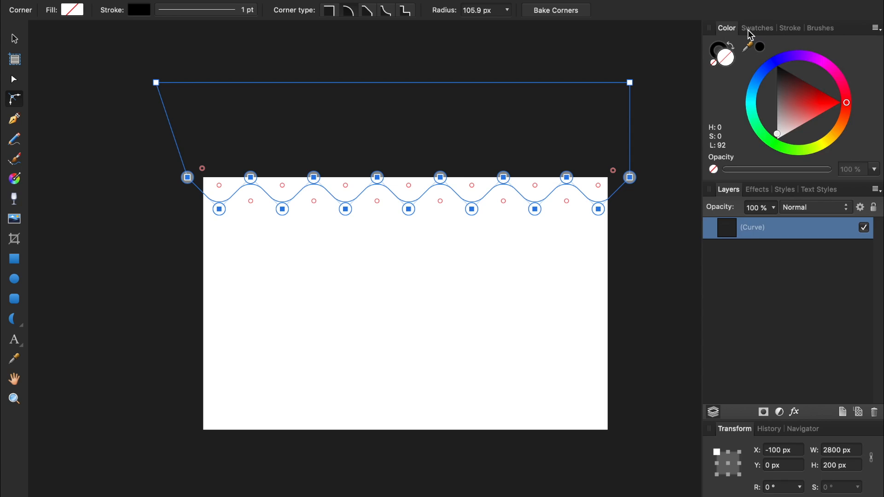
Step: Import the Wave Colors.afpalette file into the Swatches panel
{"action": "left_click", "coordinate": [757, 28]}
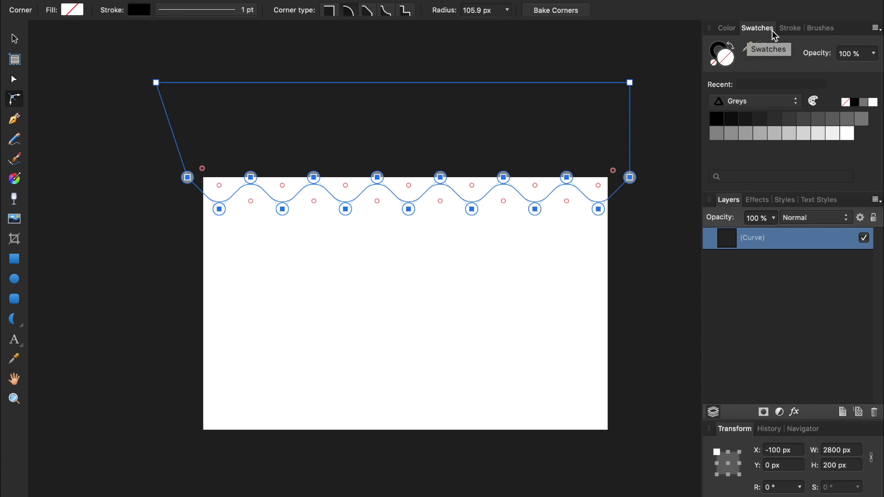
{"action": "left_click", "coordinate": [876, 28]}
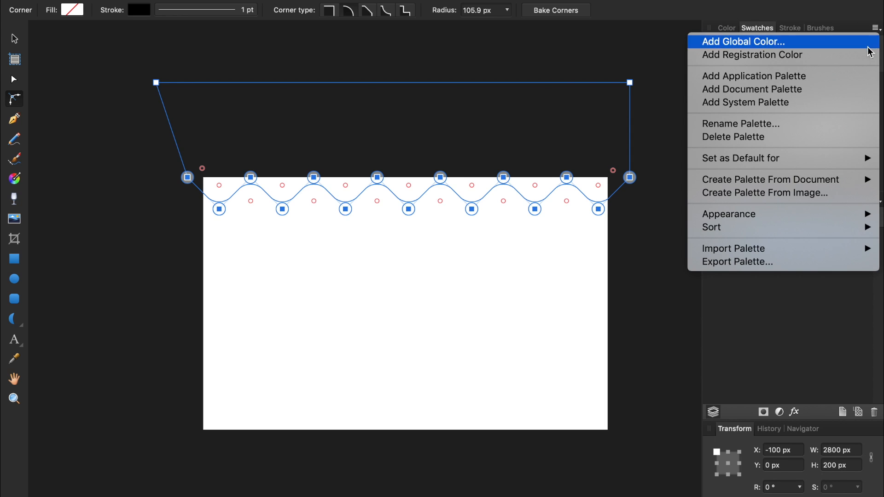
{"action": "mouse_move", "coordinate": [733, 248]}
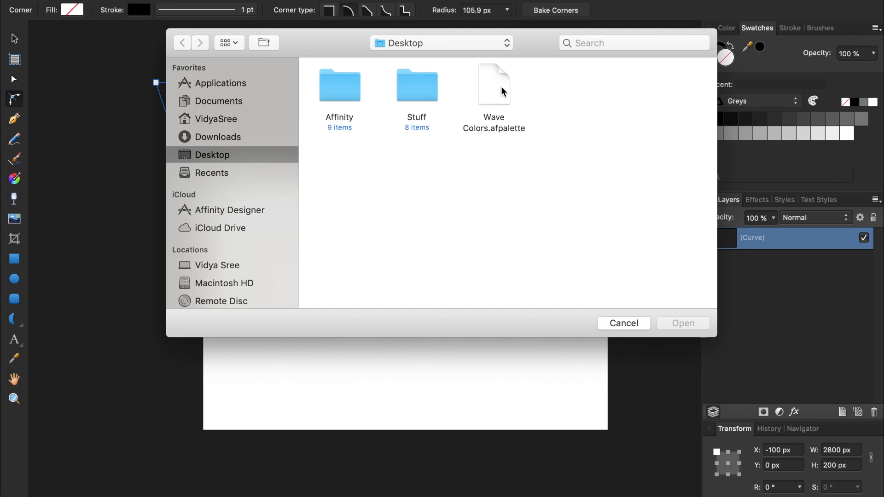
{"action": "left_click", "coordinate": [493, 85]}
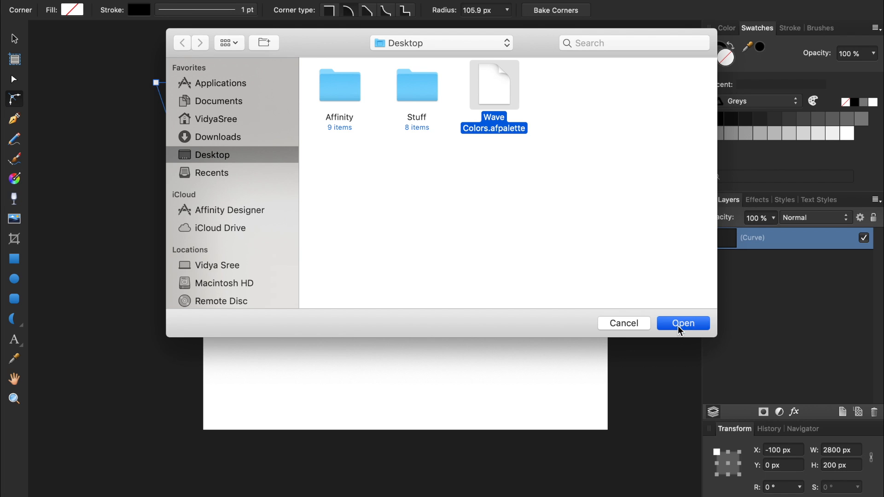
{"action": "left_click", "coordinate": [682, 323]}
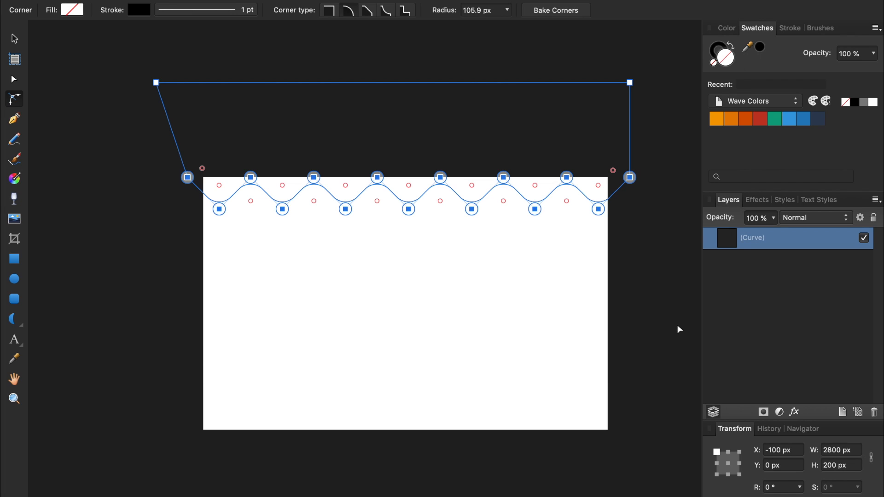
Step: Fill the wave shape with the palette's first orange swatch
{"action": "left_click", "coordinate": [716, 118]}
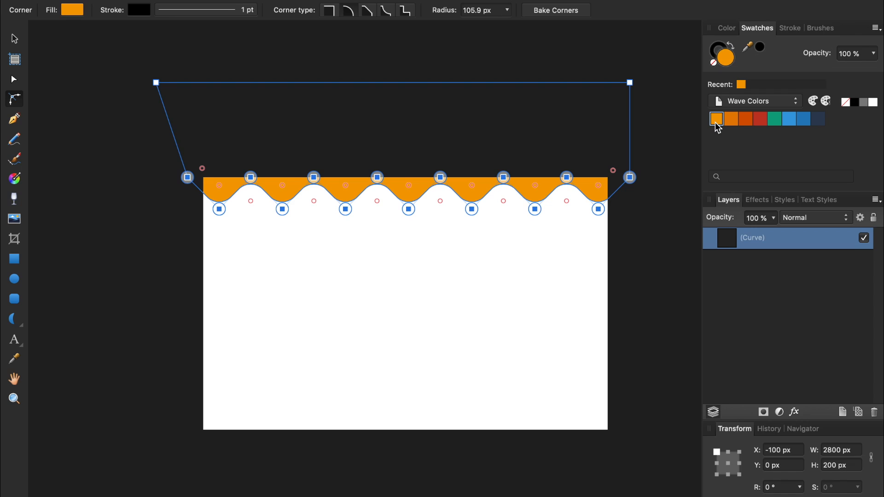
{"action": "left_click", "coordinate": [717, 119]}
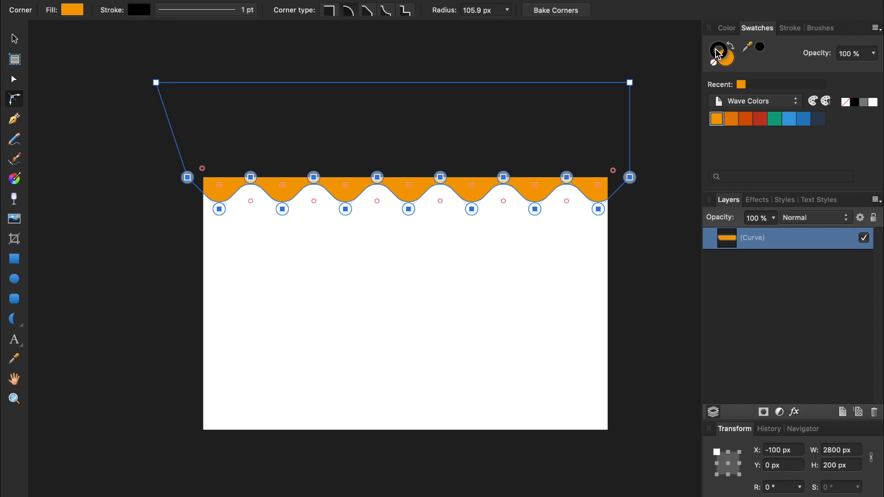
Step: Set the wave's stroke to None and duplicate the shape as a larger copy
{"action": "left_click", "coordinate": [717, 53]}
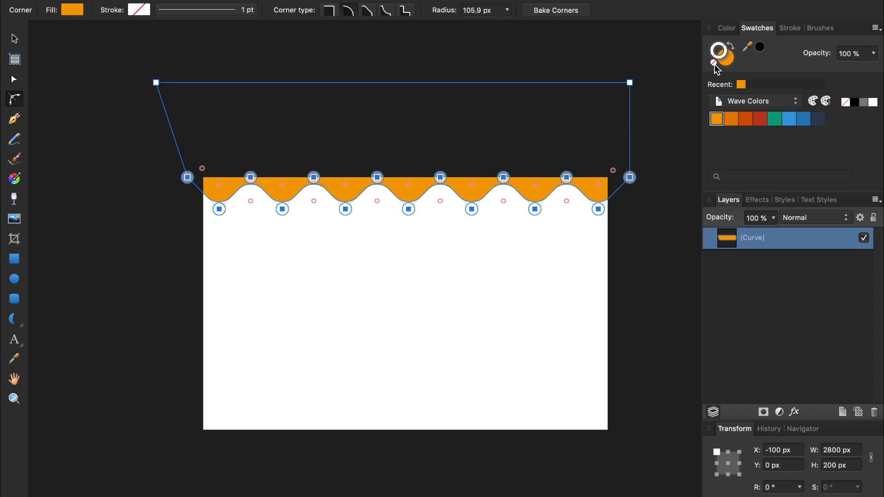
{"action": "key", "text": "cmd+j"}
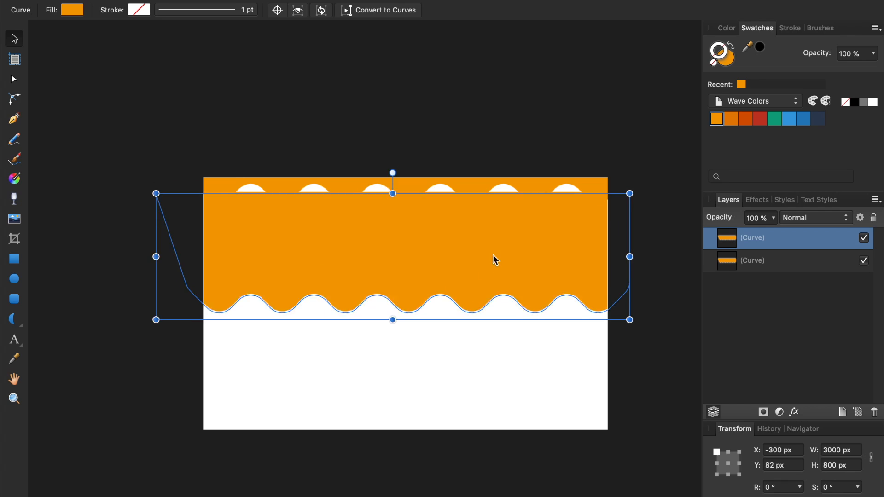
Step: Move the copy to the top and offset its Y position by +175 px to −425 px
{"action": "left_click_drag", "start_coordinate": [495, 259], "coordinate": [388, 306]}
{"action": "type", "text": "-600"}
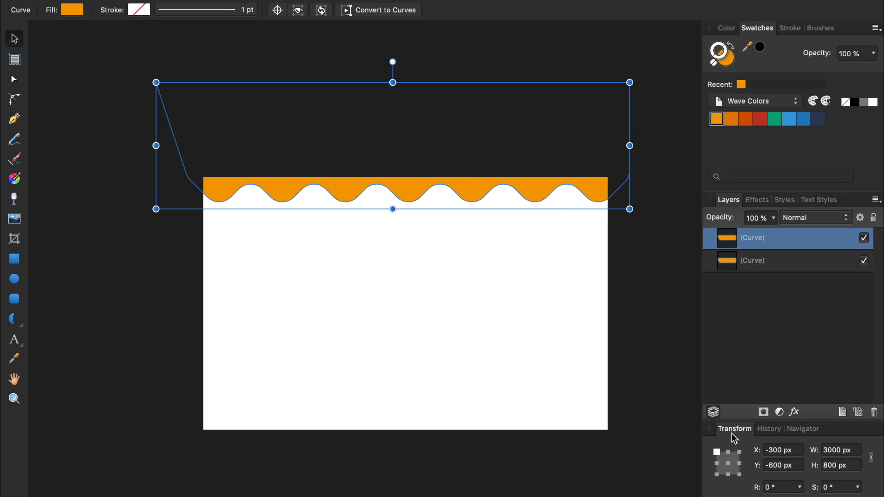
{"action": "mouse_move", "coordinate": [735, 438]}
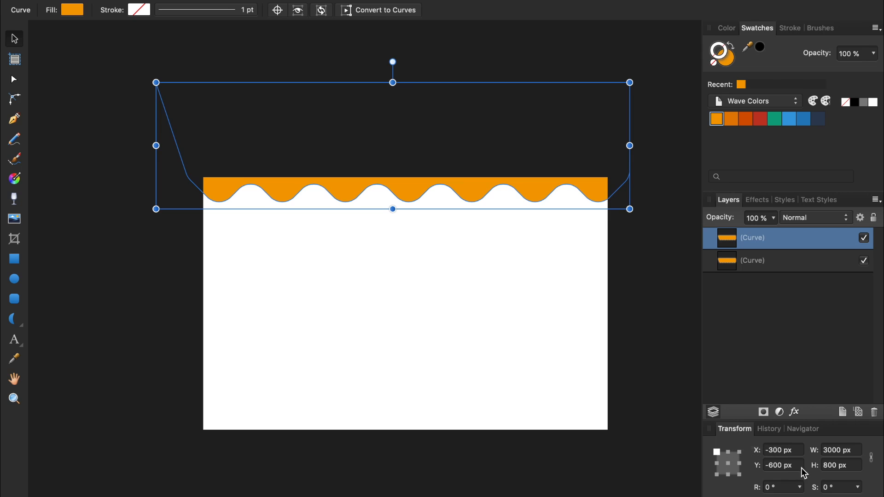
{"action": "left_click", "coordinate": [782, 465]}
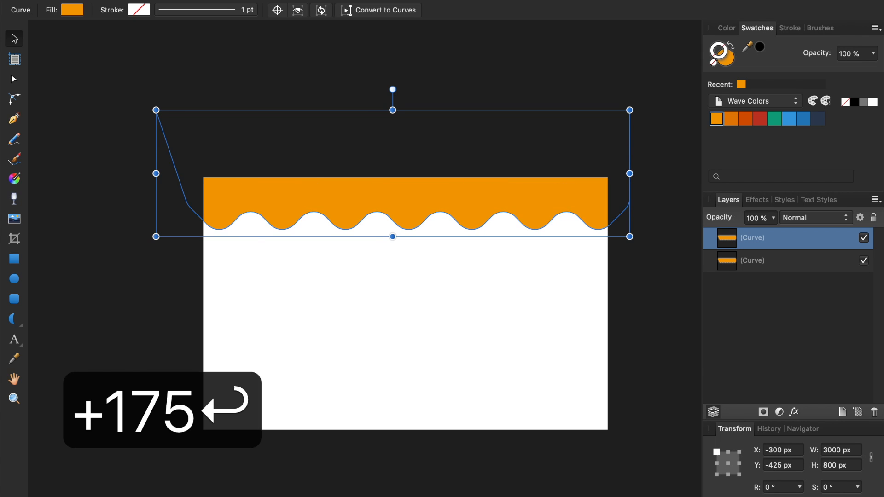
{"action": "key", "text": "Return"}
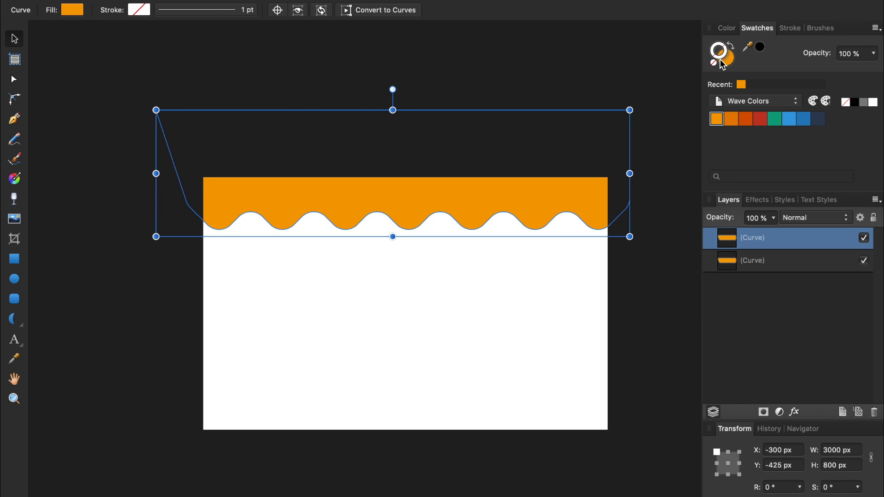
Step: Fill the copy with the darker orange and layer it behind the lighter band
{"action": "left_click", "coordinate": [720, 55]}
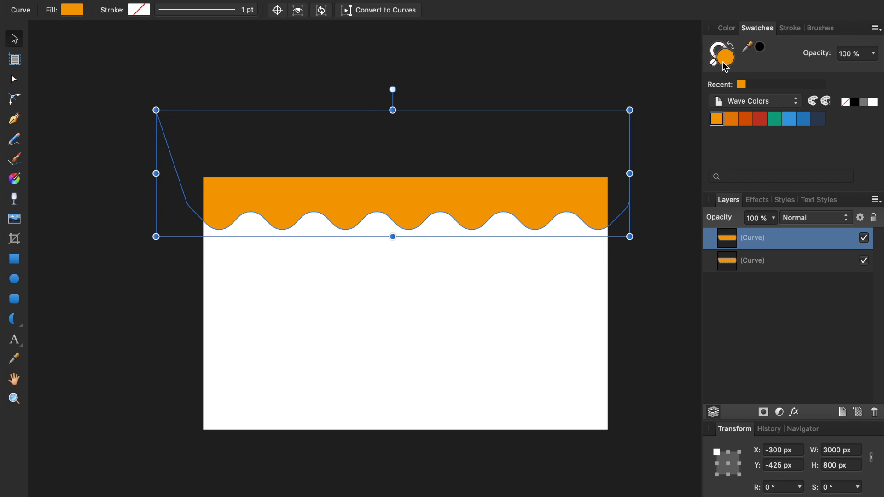
{"action": "left_click", "coordinate": [732, 118]}
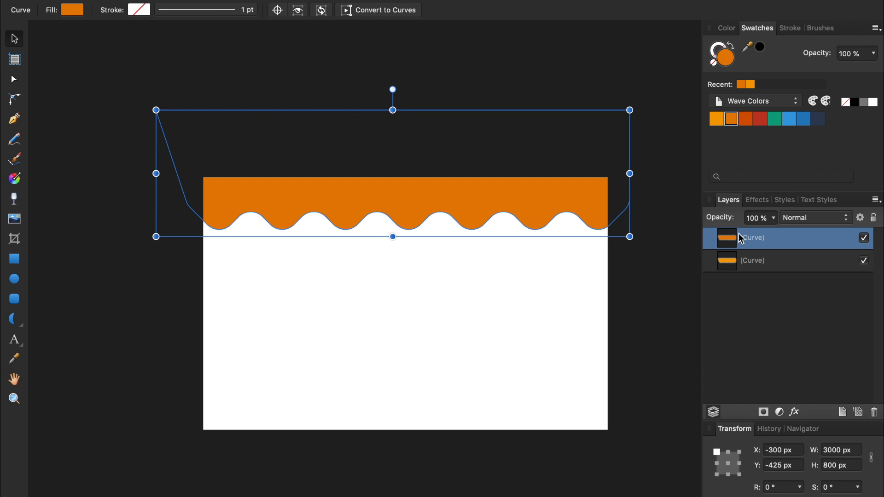
{"action": "left_click", "coordinate": [779, 260]}
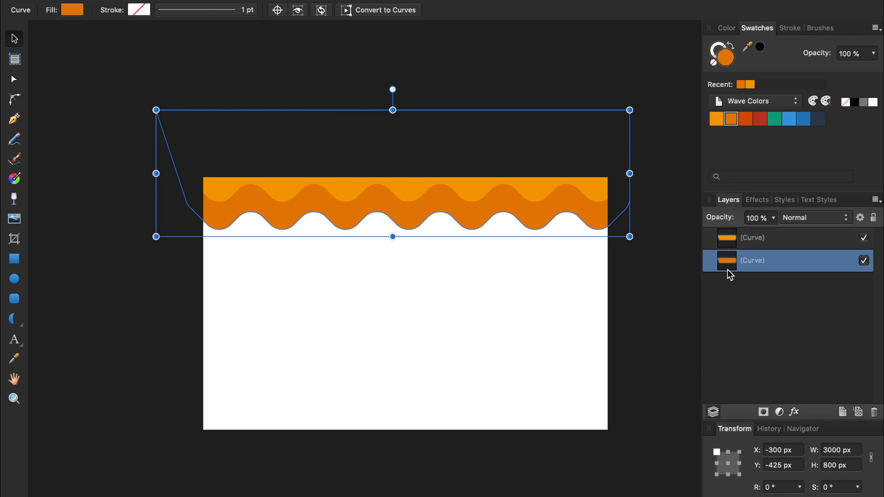
Step: Duplicate the darker band with Cmd+J five times for seven stacked wave layers
{"action": "key", "text": "cmd+j"}
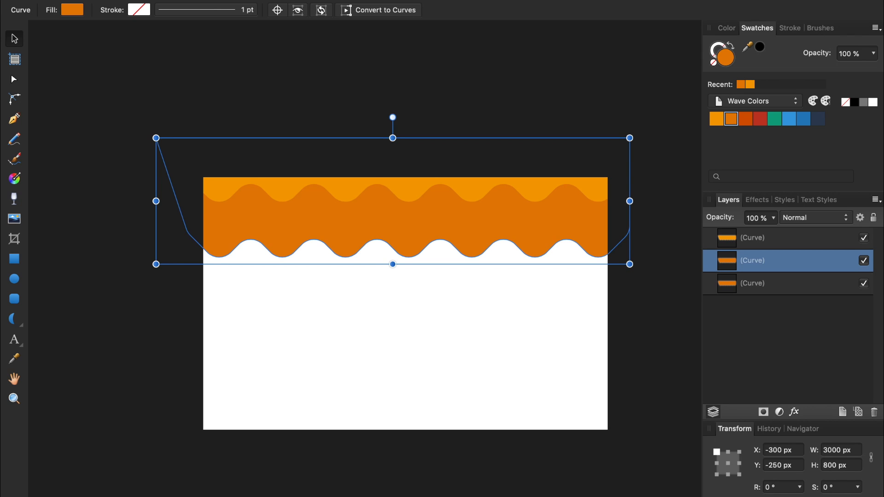
{"action": "key", "text": "cmd+j"}
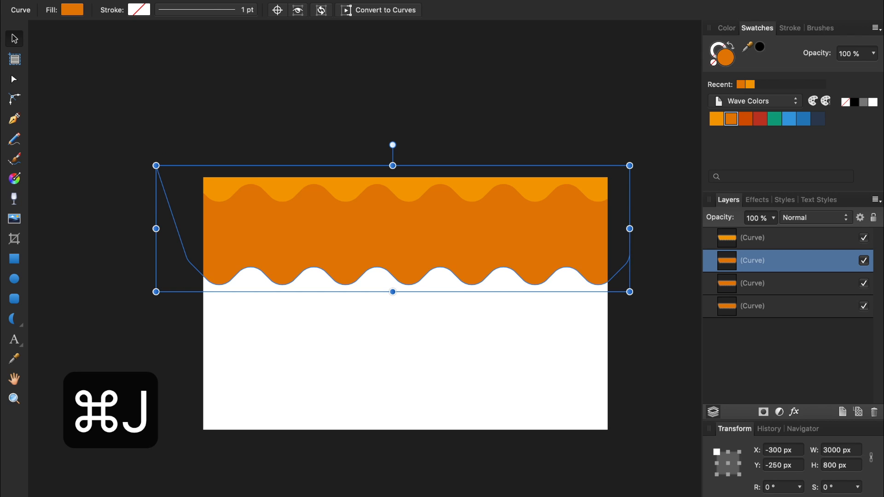
{"action": "key", "text": "cmd+j"}
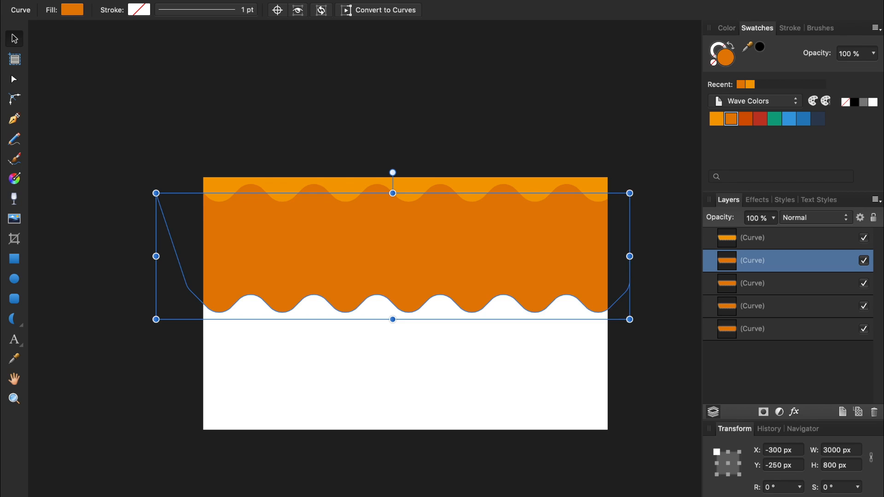
{"action": "key", "text": "cmd+j"}
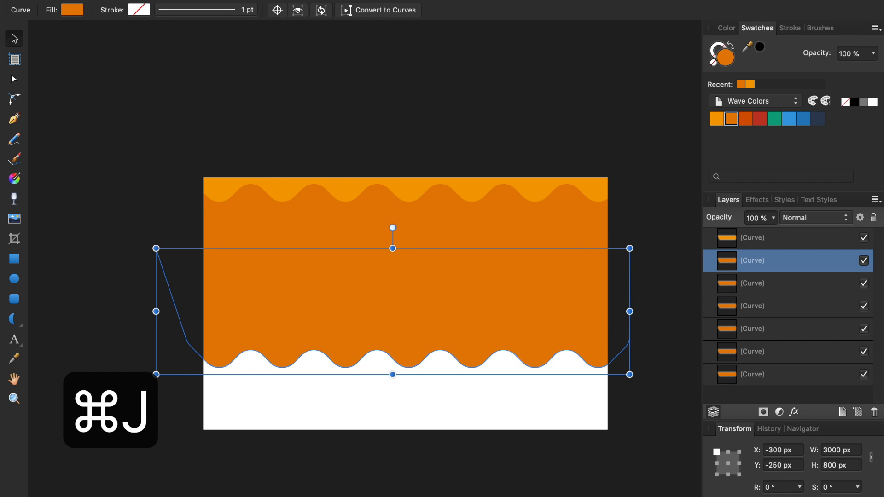
{"action": "key", "text": "cmd+j"}
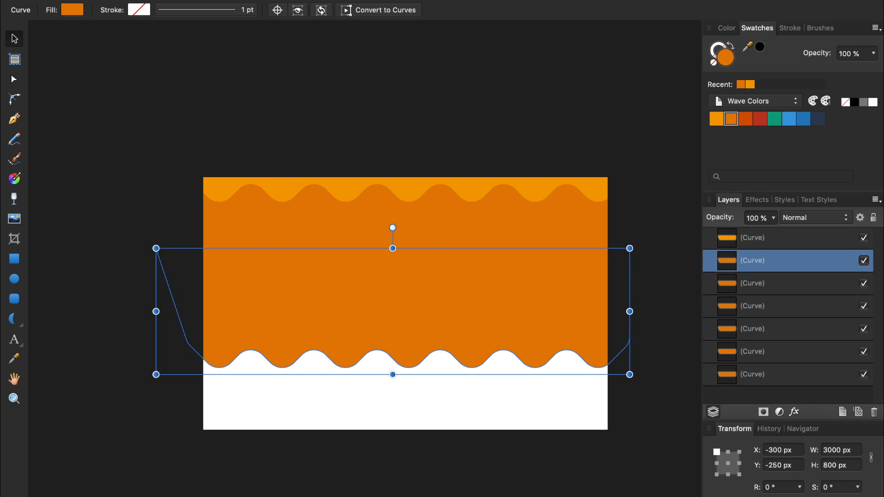
{"action": "mouse_move", "coordinate": [811, 258]}
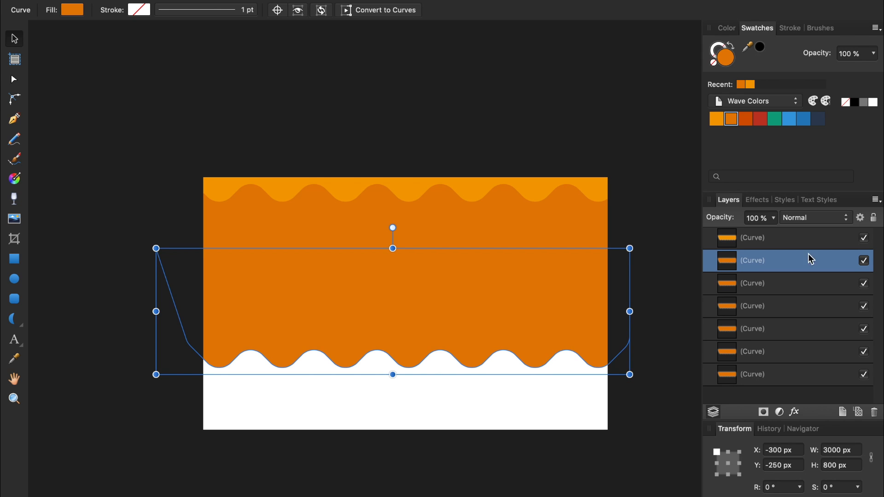
Step: Reposition and recolour the remaining bands, then select all seven band layers together
{"action": "left_click", "coordinate": [804, 119]}
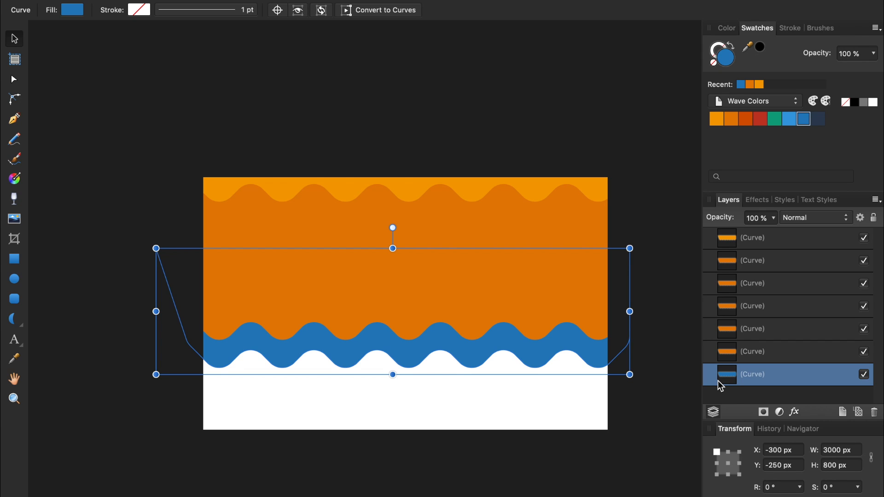
{"action": "mouse_move", "coordinate": [721, 383]}
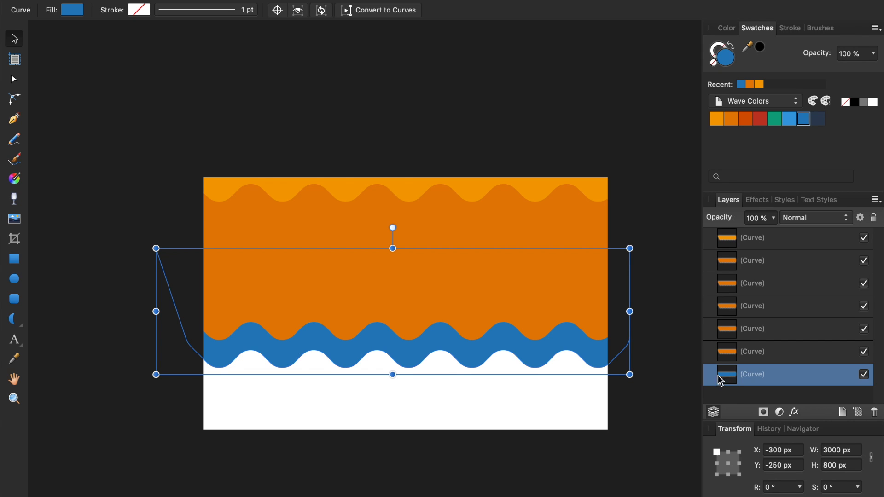
{"action": "left_click", "coordinate": [751, 260]}
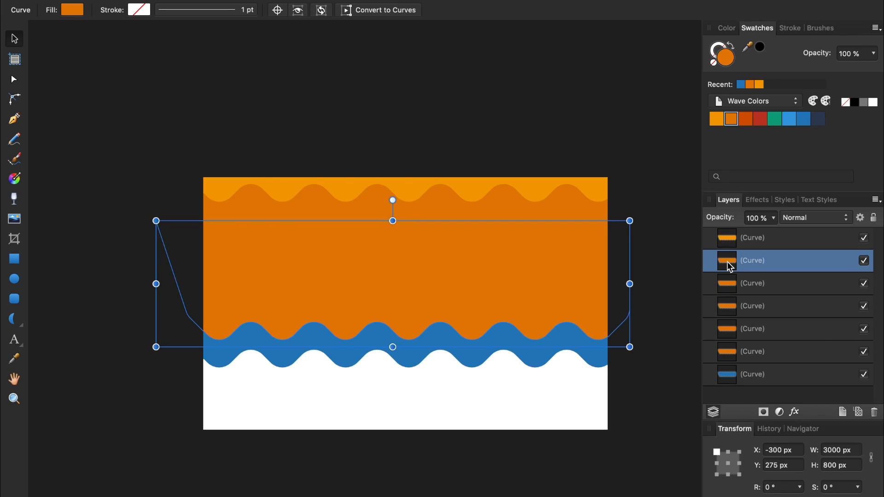
{"action": "mouse_move", "coordinate": [792, 125]}
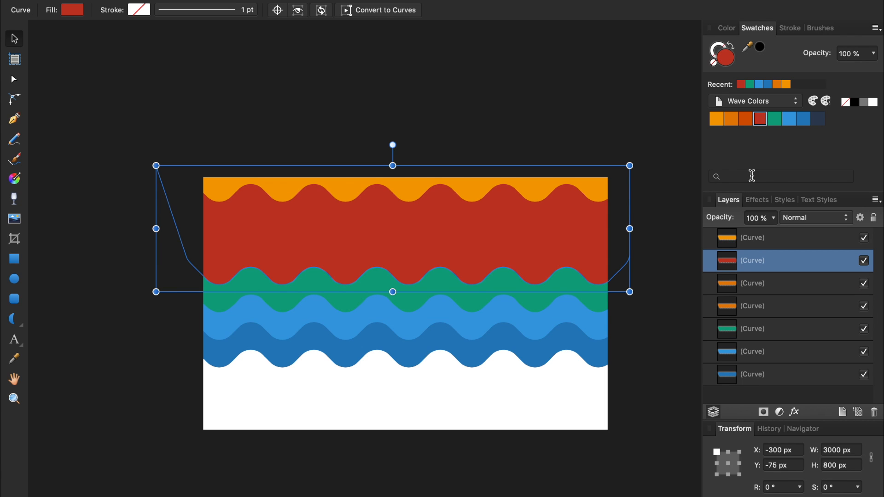
{"action": "left_click", "coordinate": [732, 119]}
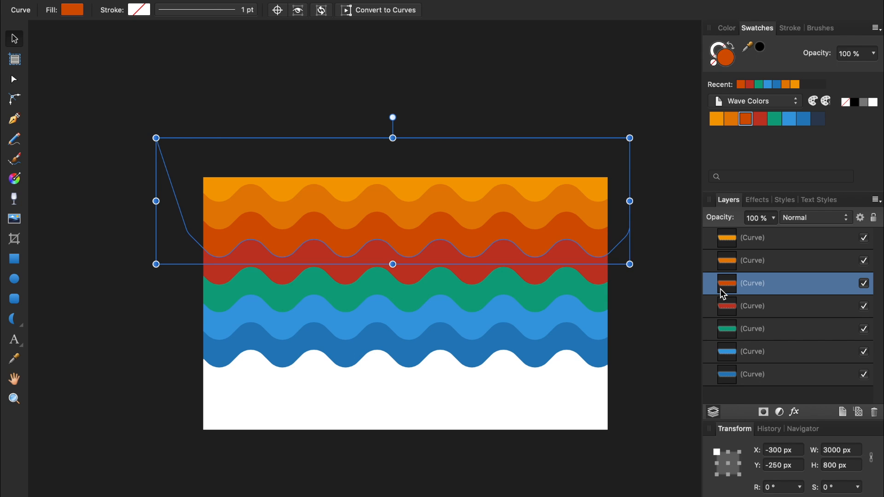
{"action": "left_click", "coordinate": [752, 375]}
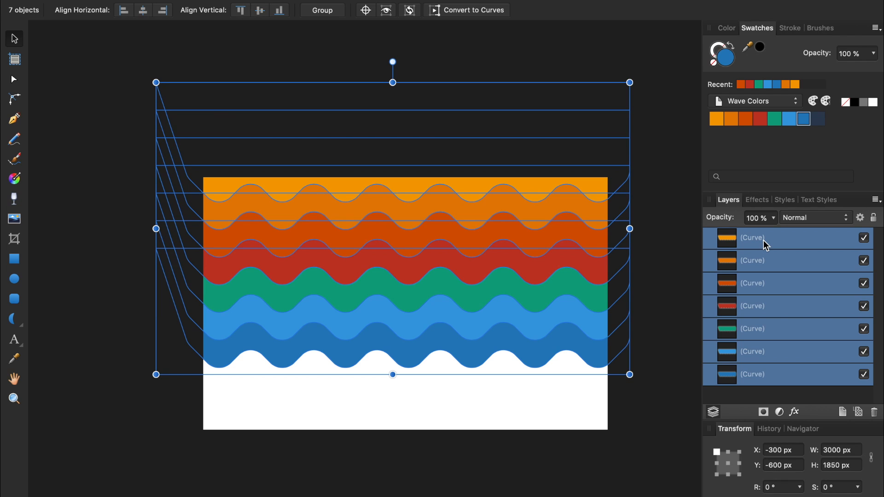
Step: Group the seven bands and stretch the group wider past both page edges
{"action": "left_click", "coordinate": [322, 9]}
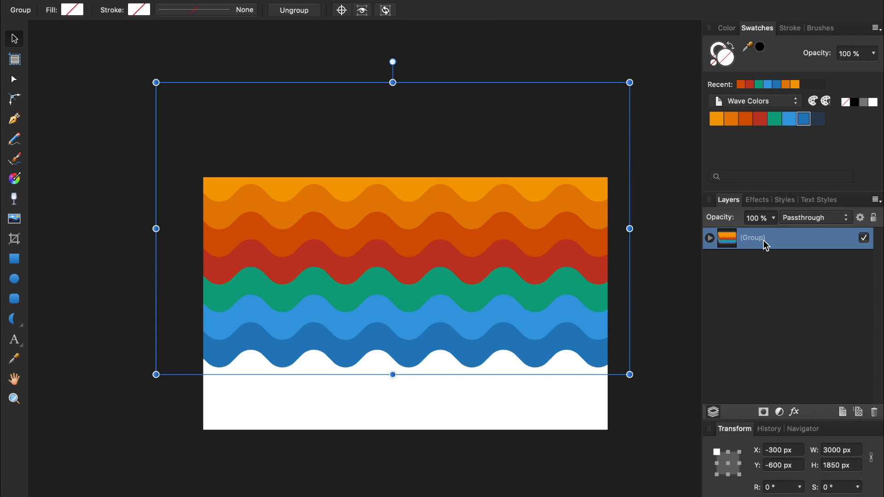
{"action": "mouse_move", "coordinate": [630, 229]}
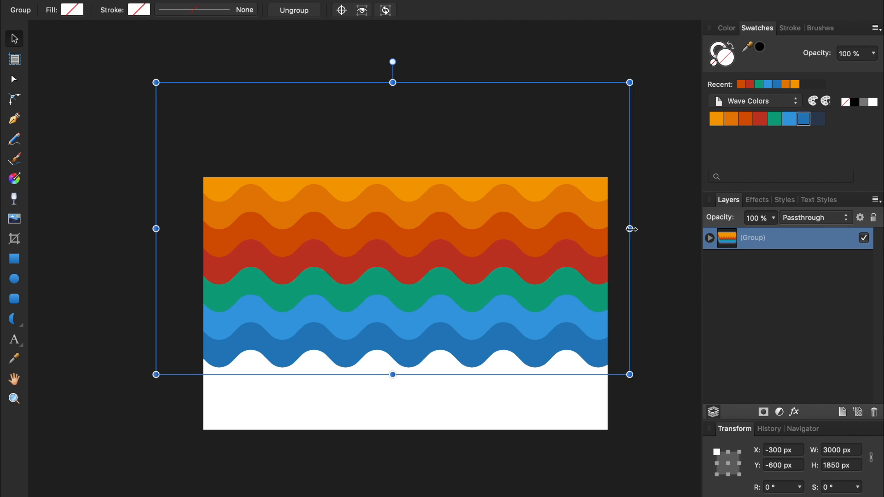
{"action": "left_click_drag", "start_coordinate": [630, 229], "coordinate": [662, 229]}
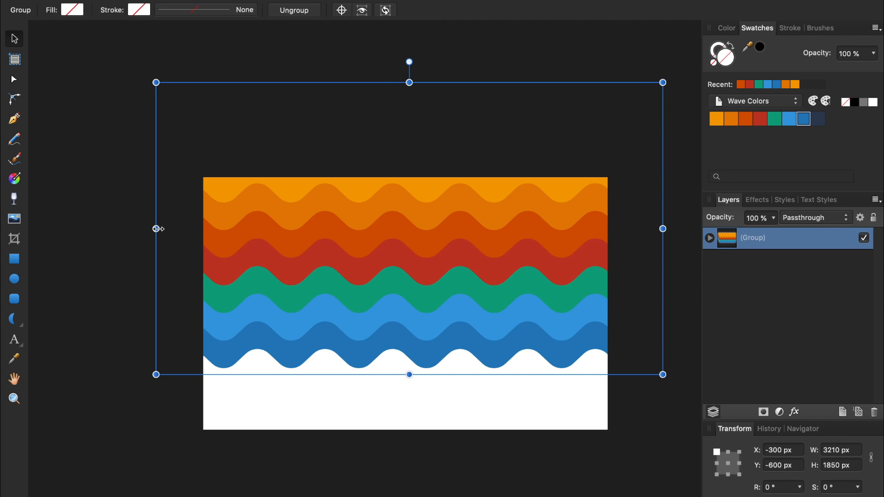
{"action": "left_click_drag", "start_coordinate": [156, 229], "coordinate": [119, 228]}
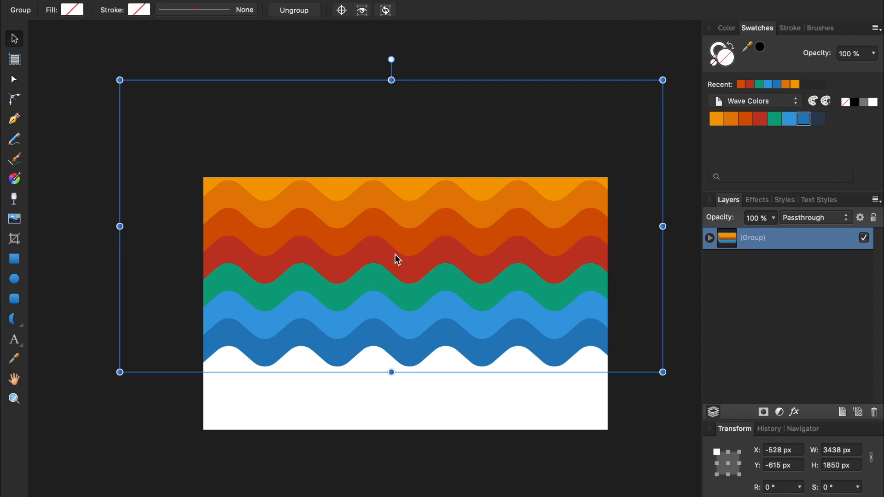
{"action": "mouse_move", "coordinate": [16, 265]}
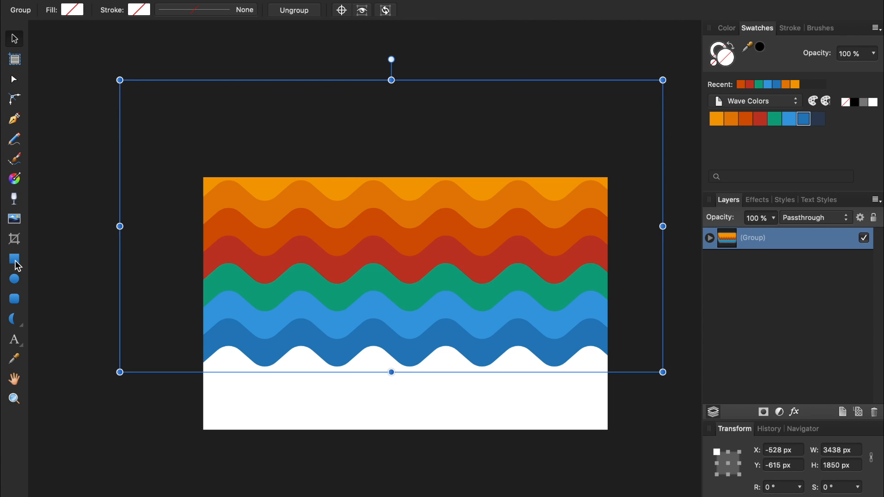
Step: Draw a rectangle covering the lower part of the page beneath the waves
{"action": "left_click_drag", "start_coordinate": [104, 309], "coordinate": [323, 360]}
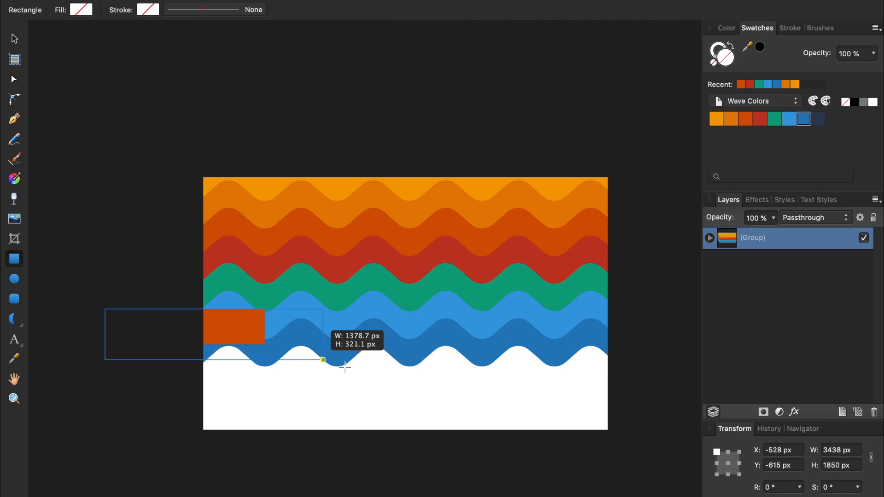
{"action": "left_click_drag", "start_coordinate": [323, 360], "coordinate": [646, 435]}
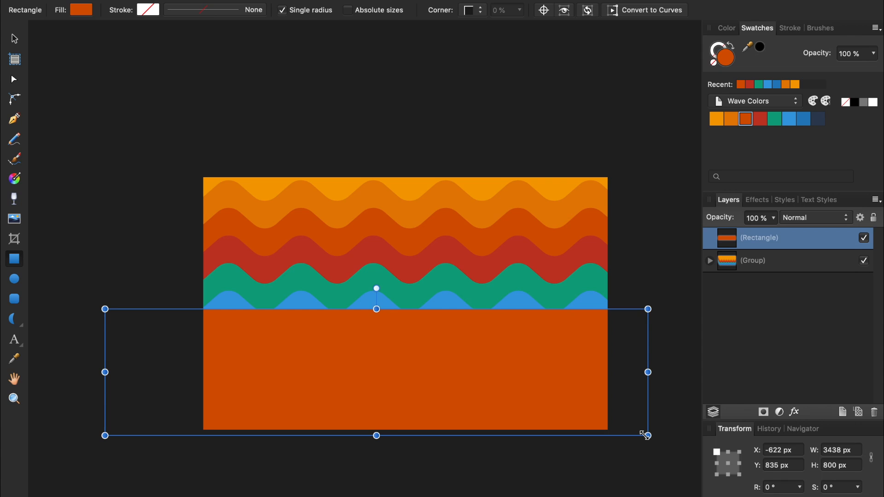
{"action": "left_click", "coordinate": [817, 119]}
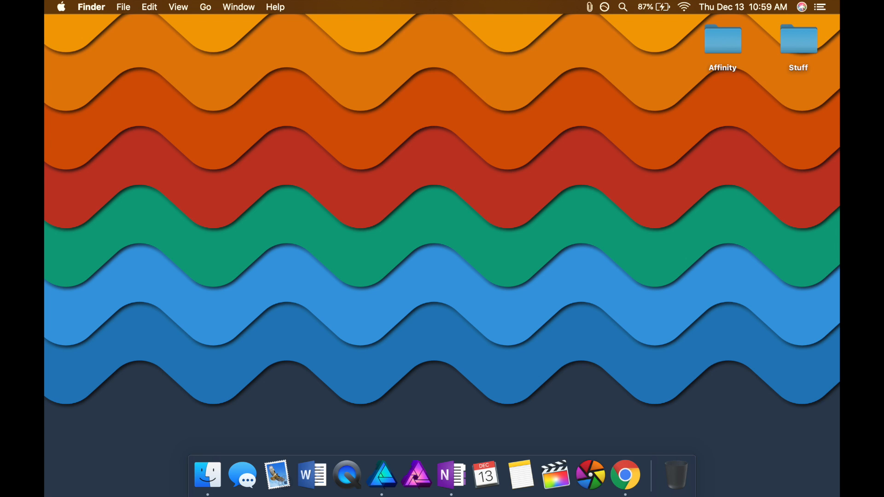
Step: Switch from the desktop preview back to the wallpaper document in Affinity Designer
{"action": "left_click", "coordinate": [381, 475]}
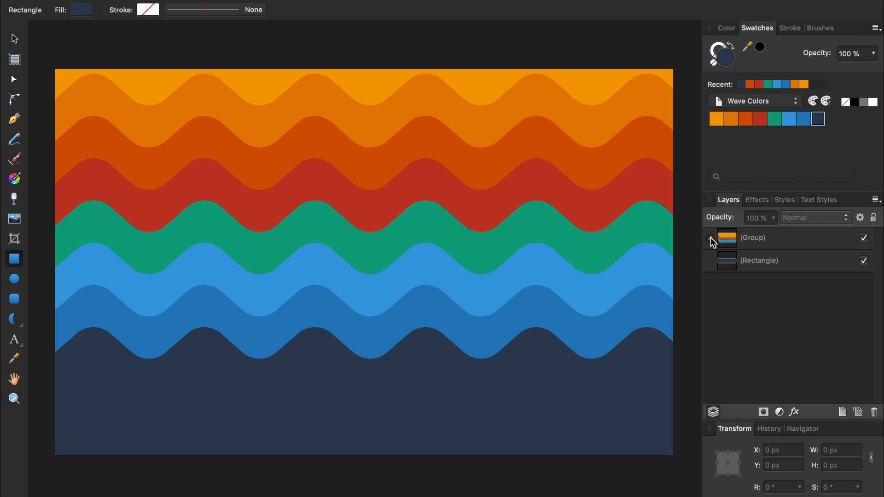
Step: Select the bands inside the group and enable Bevel/Emboss in layer effects
{"action": "left_click", "coordinate": [710, 238]}
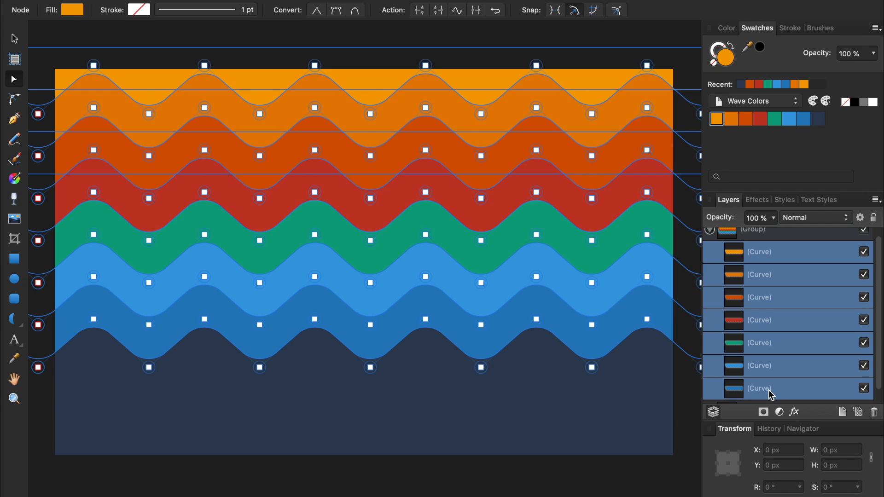
{"action": "left_click", "coordinate": [795, 413]}
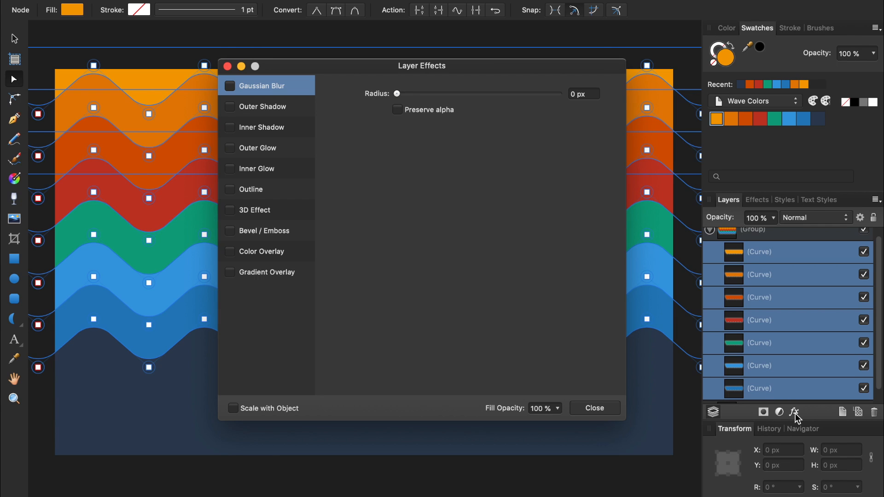
{"action": "mouse_move", "coordinate": [498, 119]}
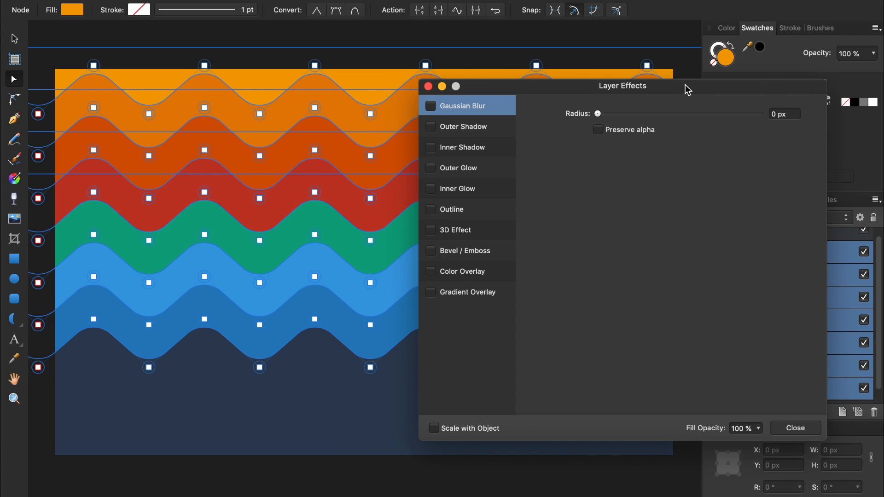
{"action": "mouse_move", "coordinate": [671, 100]}
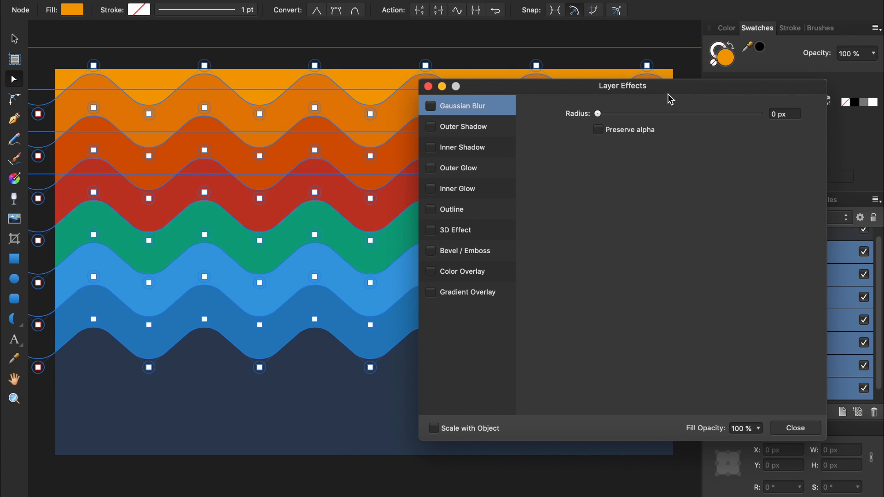
{"action": "left_click", "coordinate": [467, 250]}
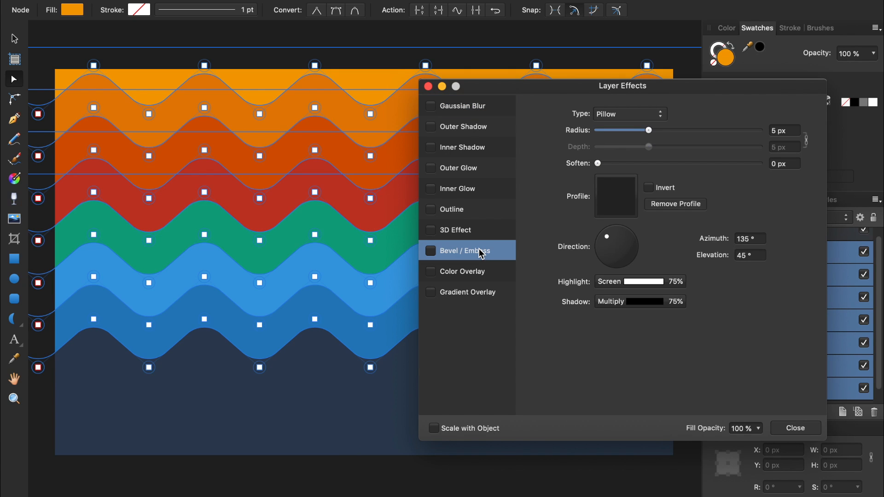
{"action": "mouse_move", "coordinate": [512, 230]}
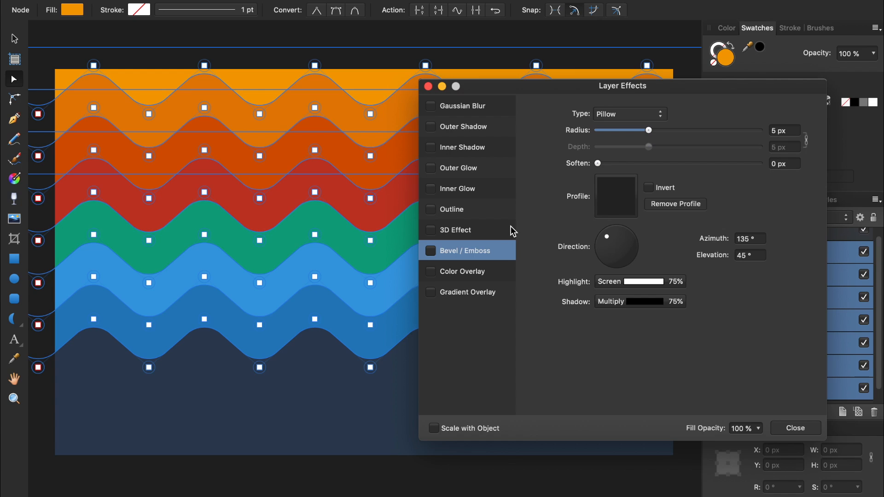
Step: Set the bevel to Outer type with 15 px radius and 1.5 px soften, and apply it
{"action": "left_click", "coordinate": [627, 114]}
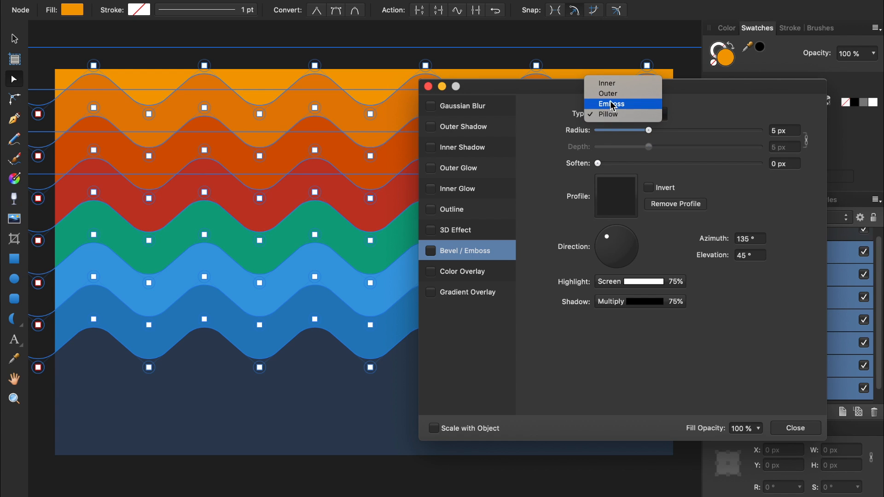
{"action": "left_click", "coordinate": [608, 94]}
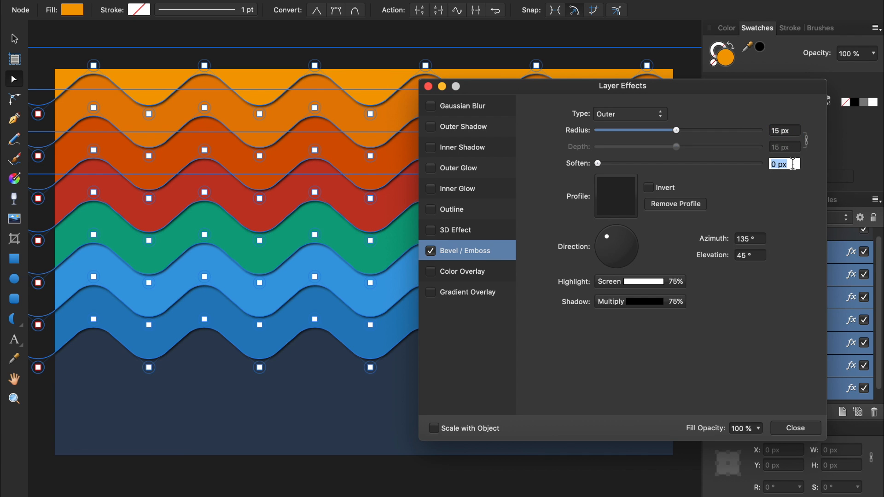
{"action": "type", "text": "1.5"}
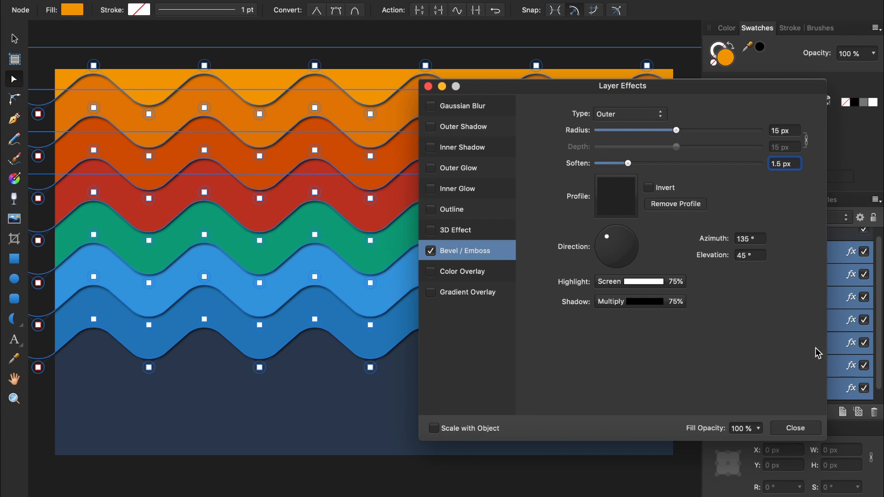
{"action": "left_click", "coordinate": [795, 428]}
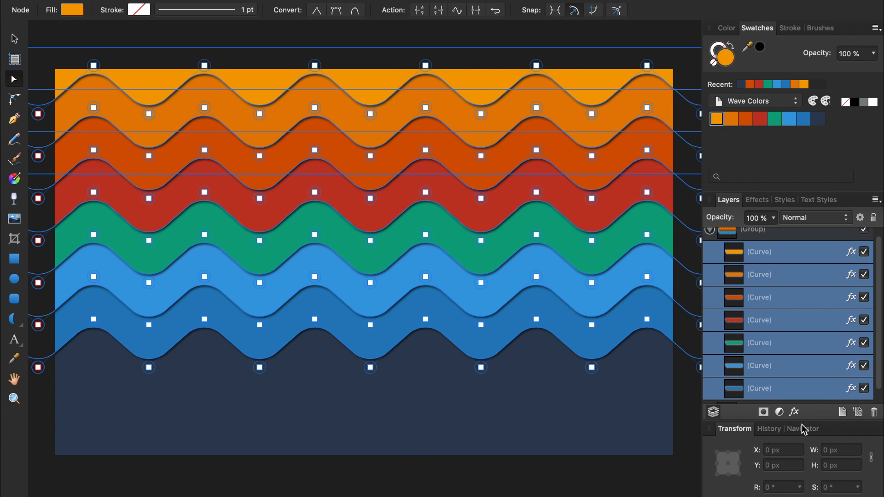
{"action": "mouse_move", "coordinate": [807, 429]}
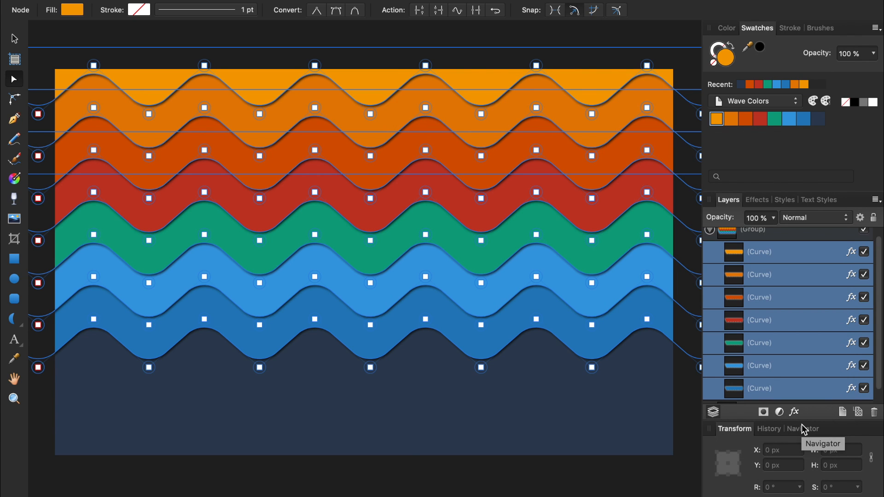